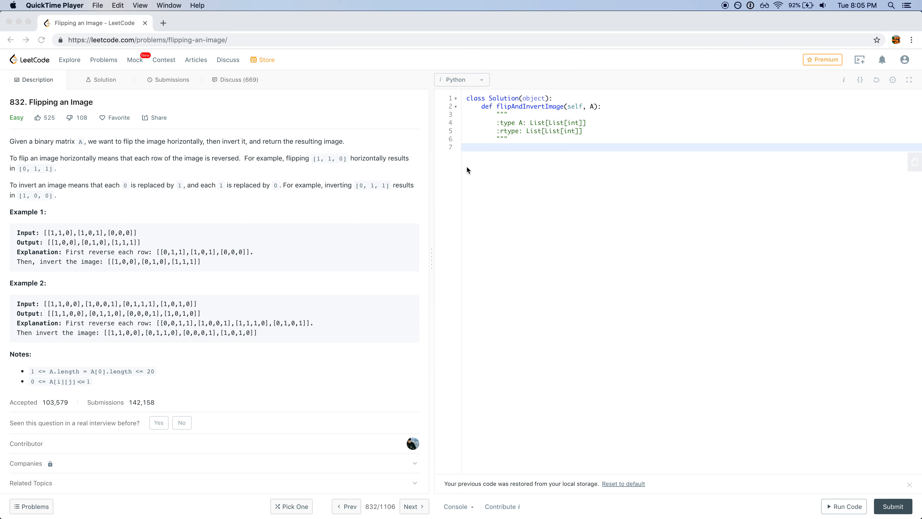
mouse_move(58, 162)
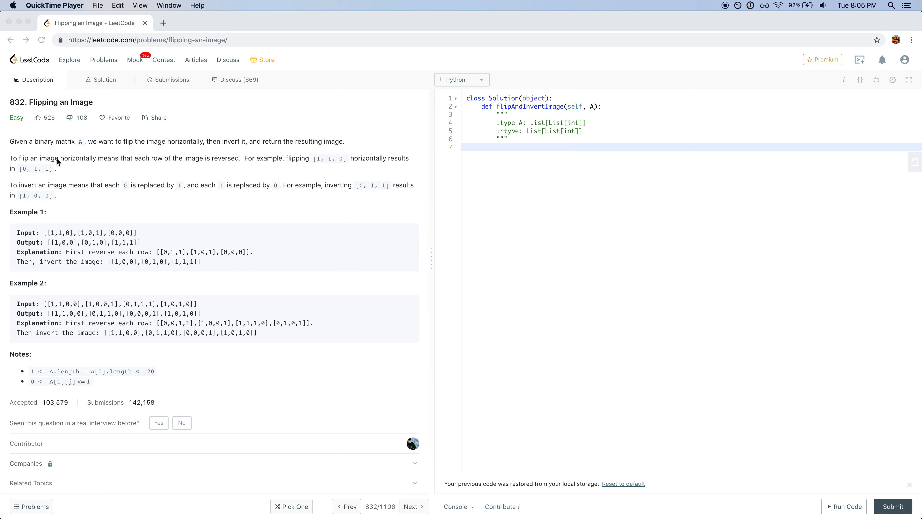
mouse_move(76, 163)
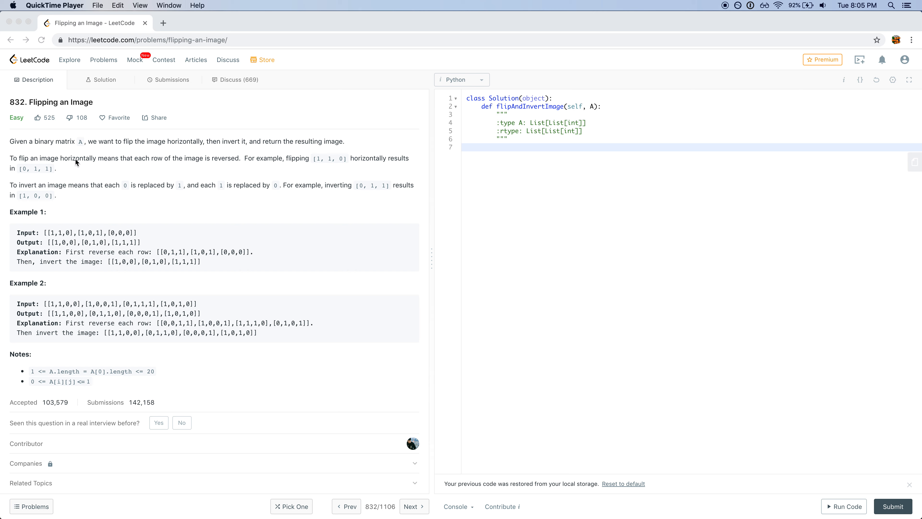
mouse_move(198, 161)
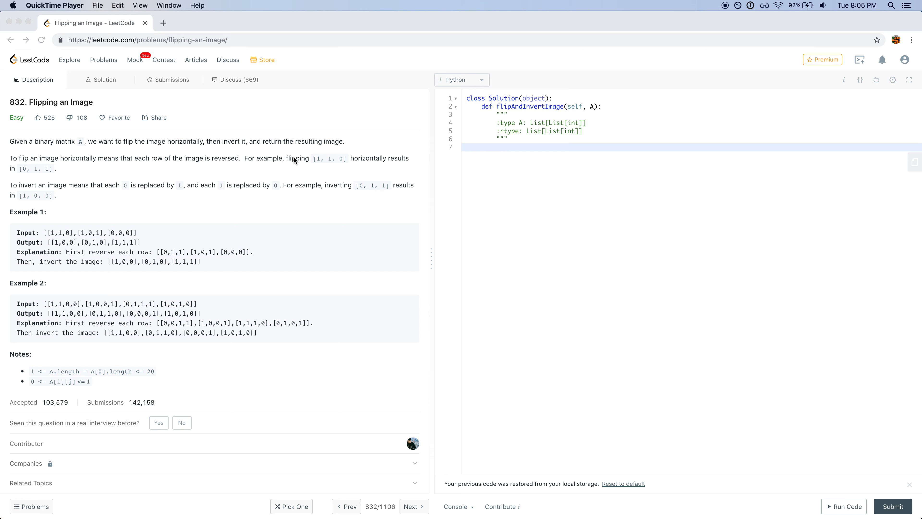
mouse_move(350, 160)
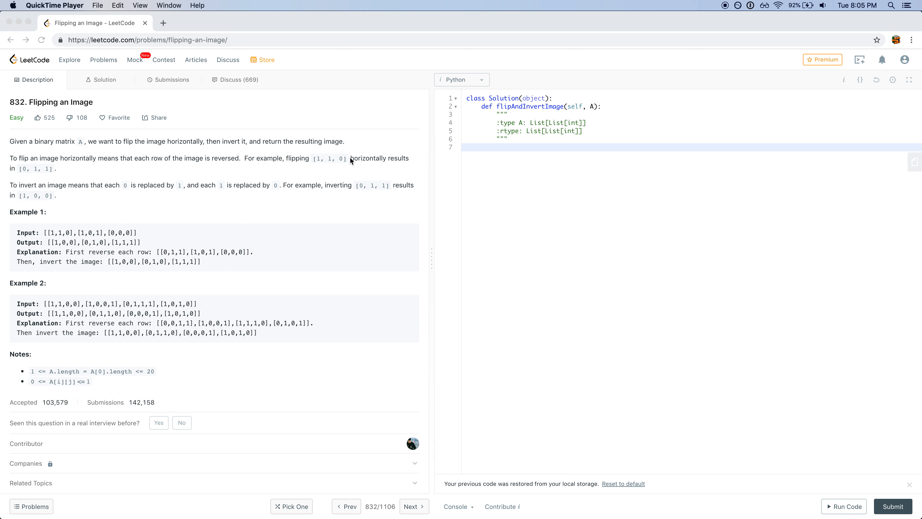
mouse_move(69, 173)
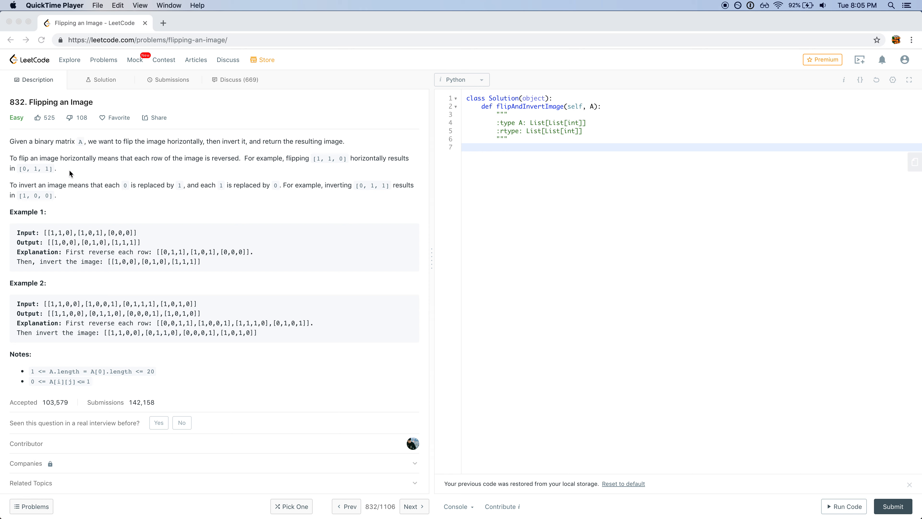
mouse_move(71, 188)
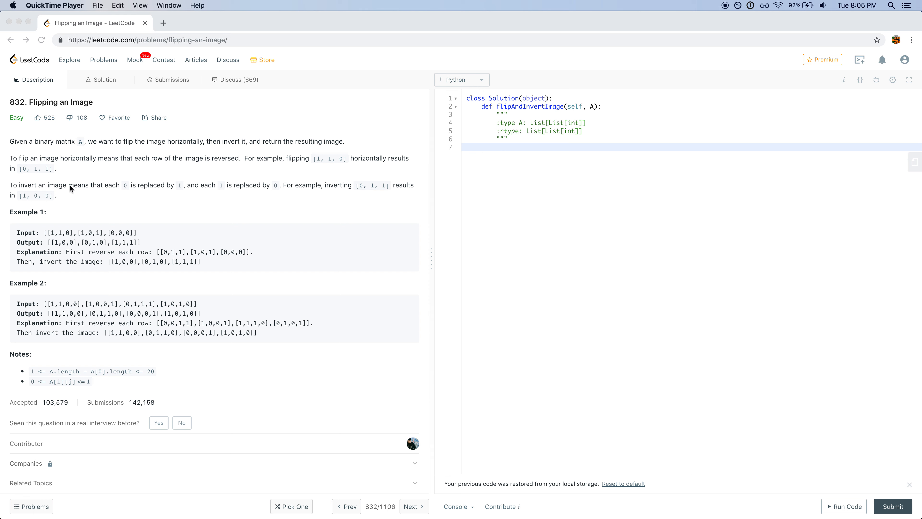
mouse_move(102, 188)
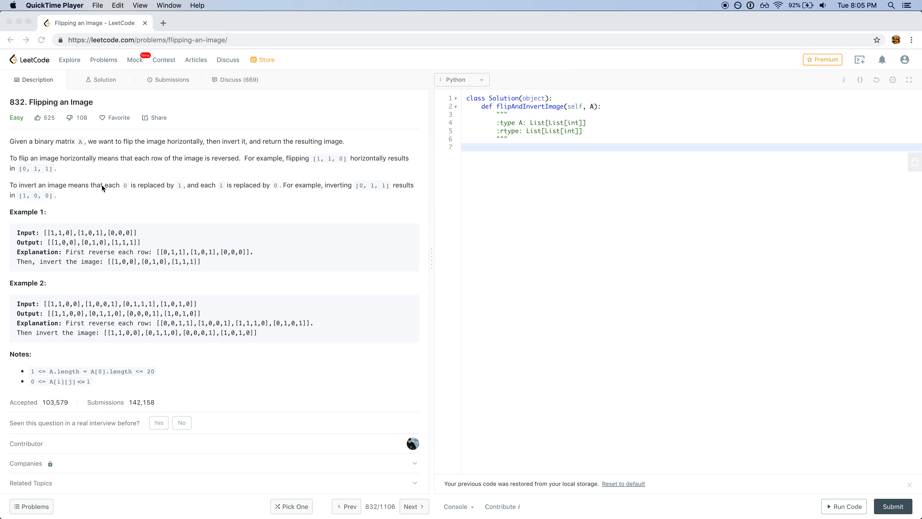
mouse_move(186, 189)
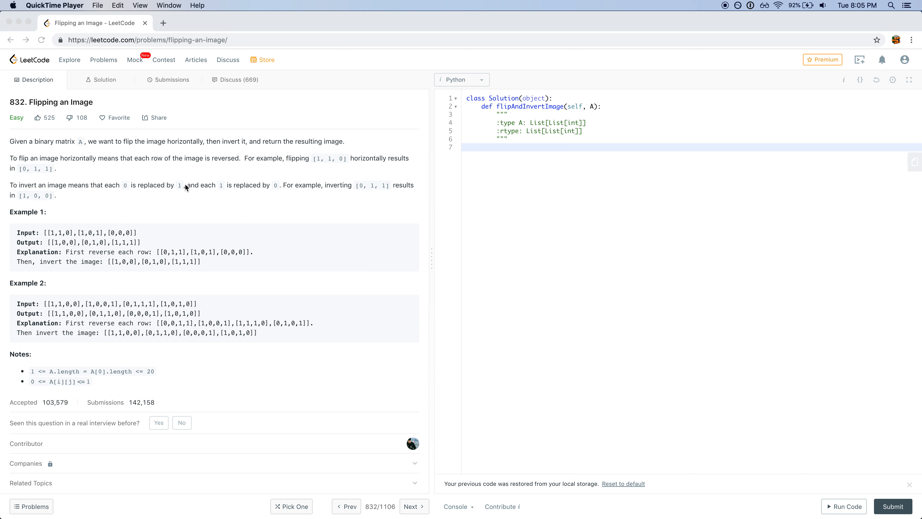
mouse_move(271, 190)
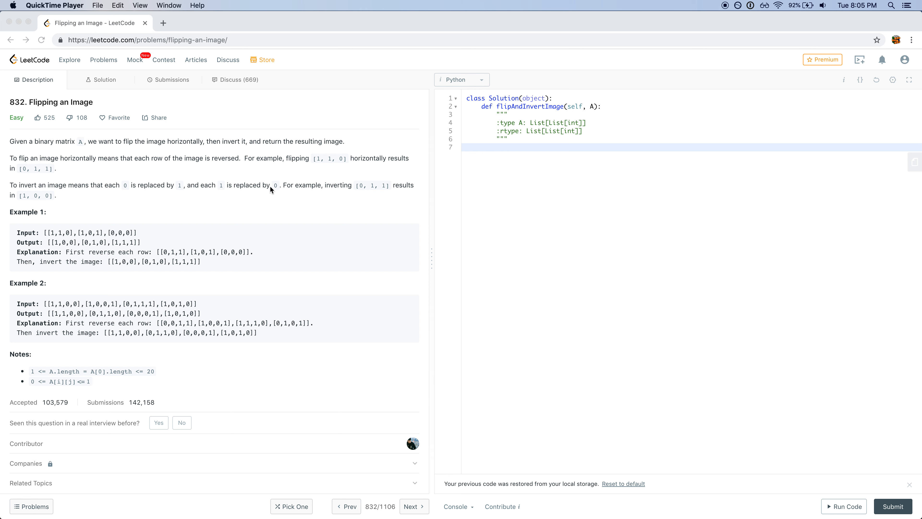
mouse_move(364, 188)
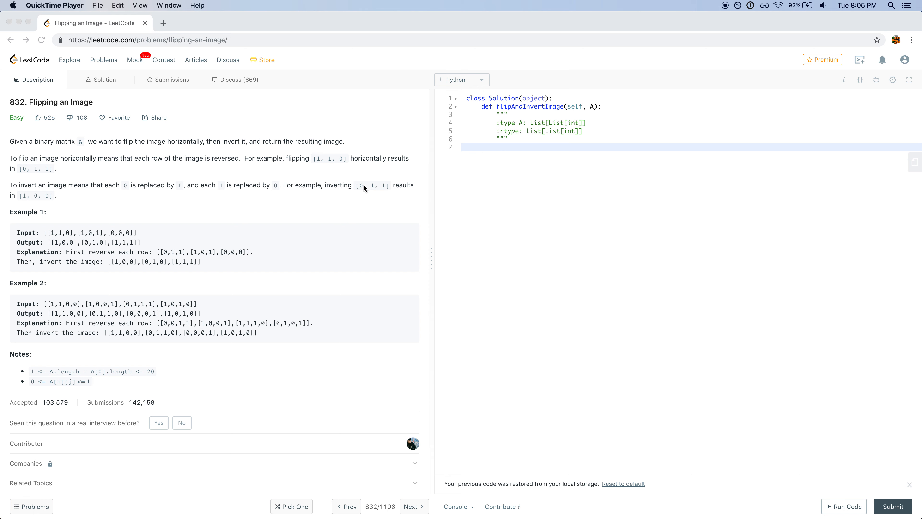
mouse_move(60, 204)
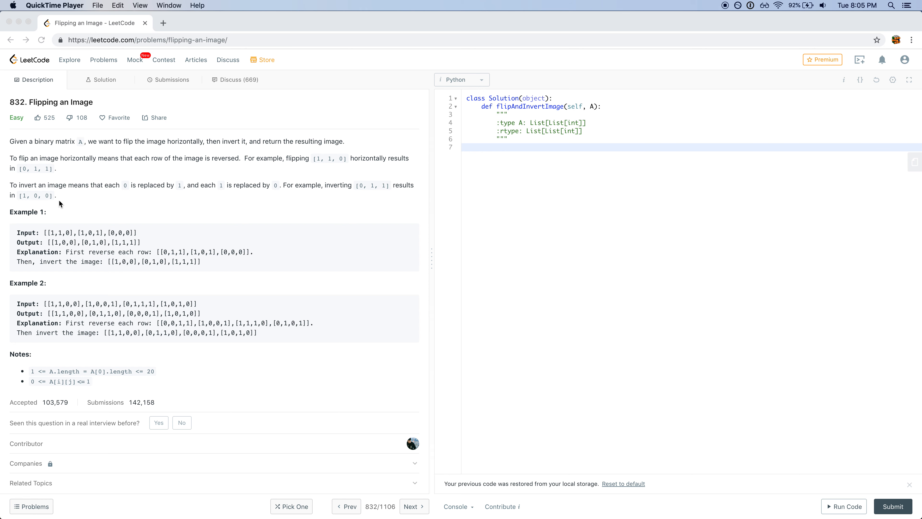
mouse_move(42, 205)
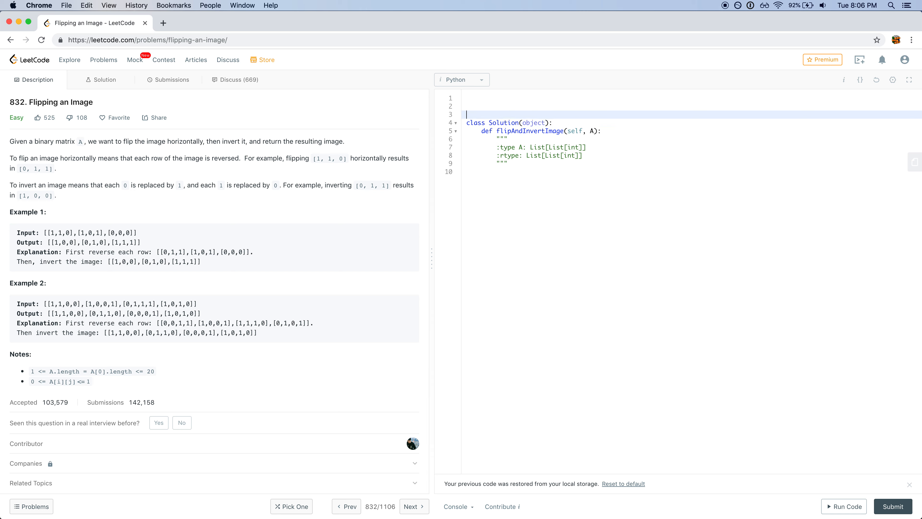
Step: Write flip_and_invert_image(array) calling invert_image(array) and flip_image(array), then returning array
text(def flip_and_invert_imag)
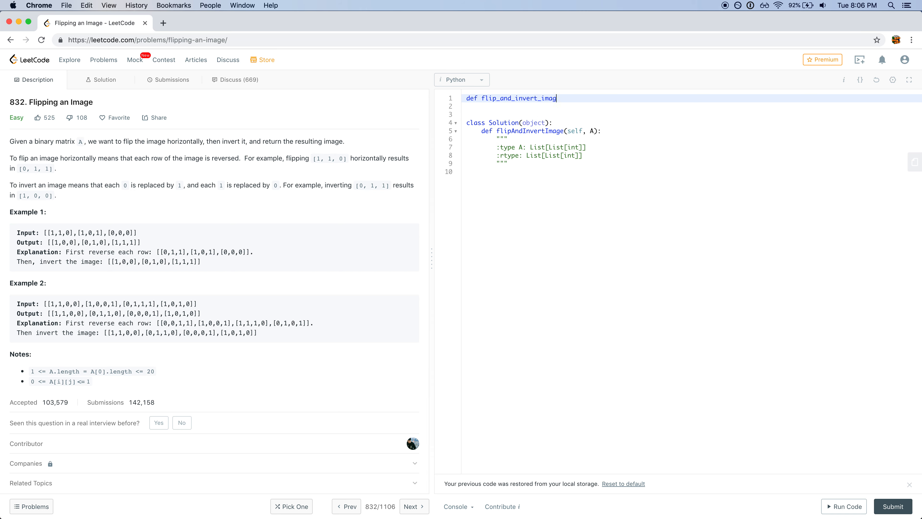
text(())
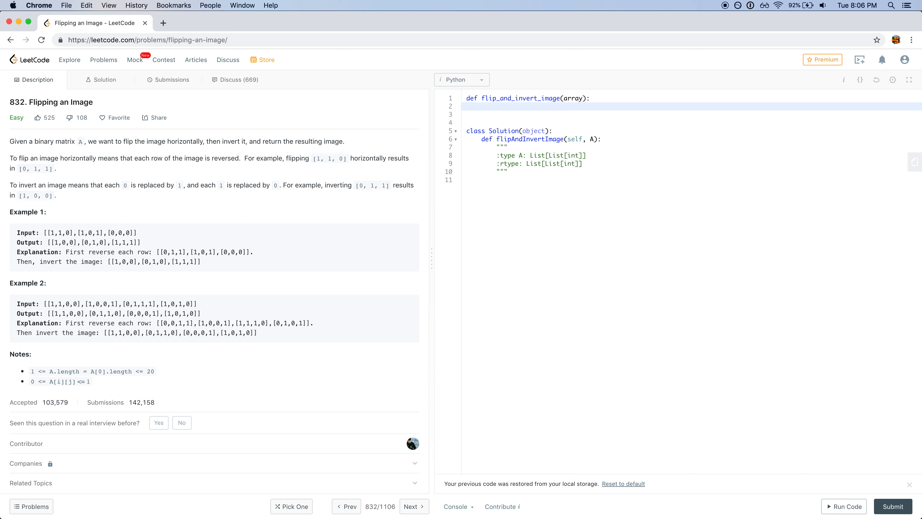
click(481, 107)
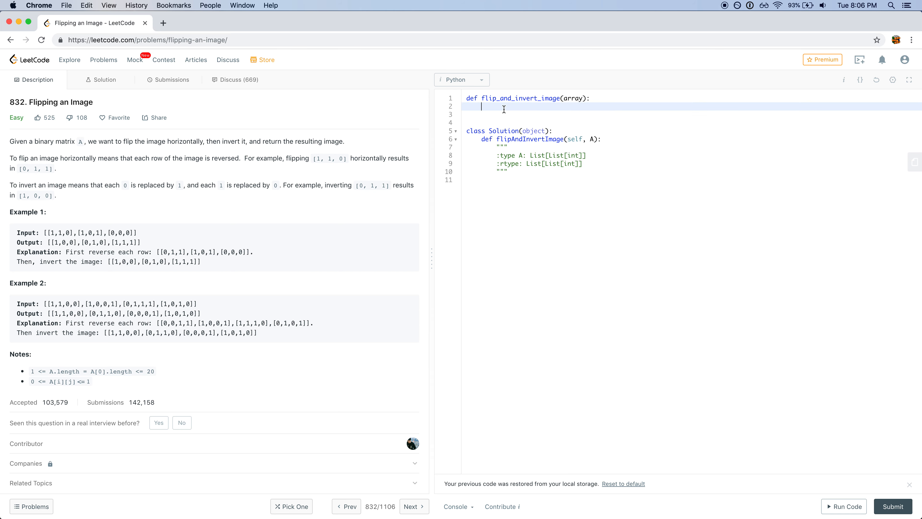
text(return array)
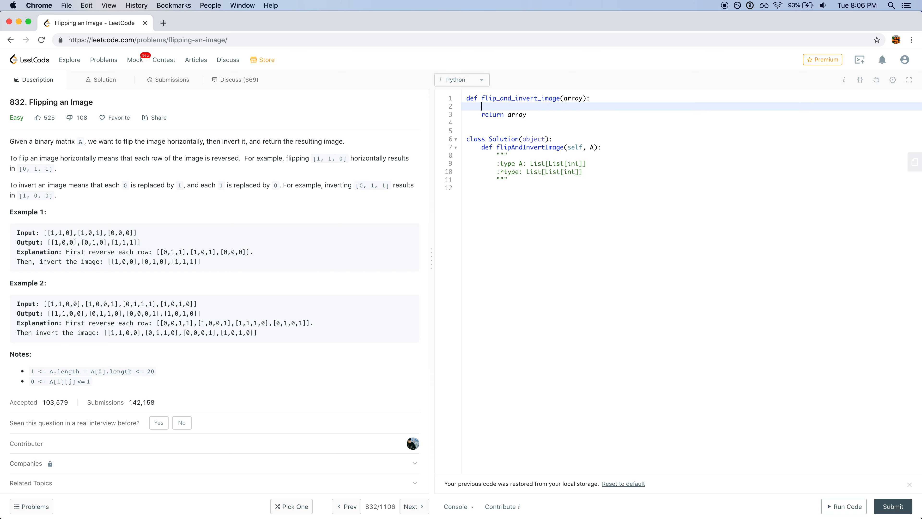
text(flip_image(array)
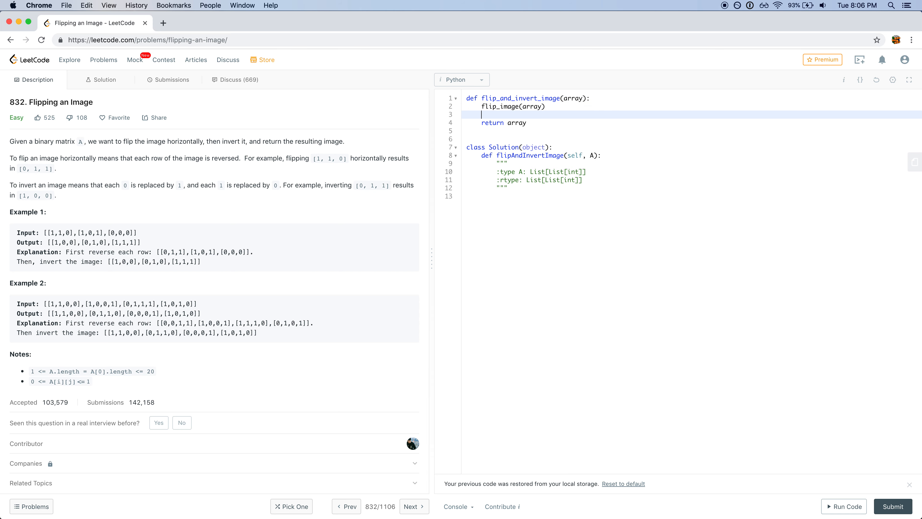
text(inve)
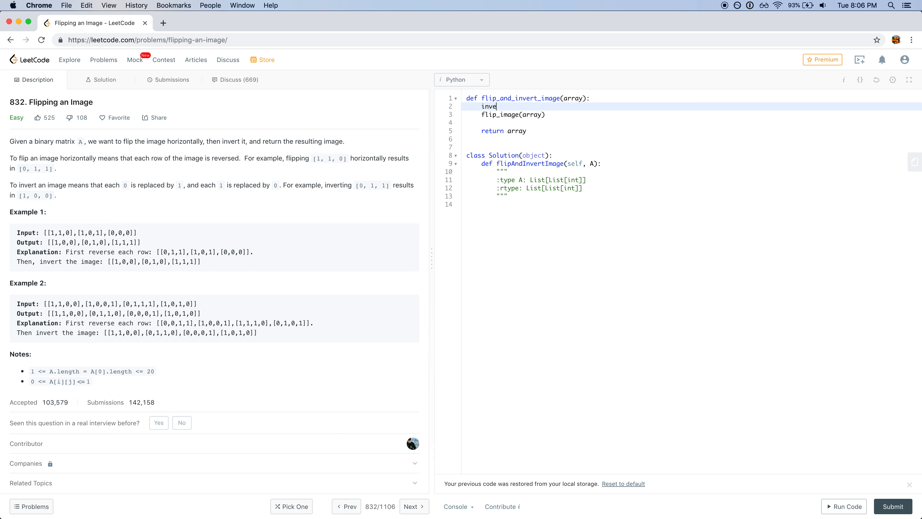
text(rt_image(array)
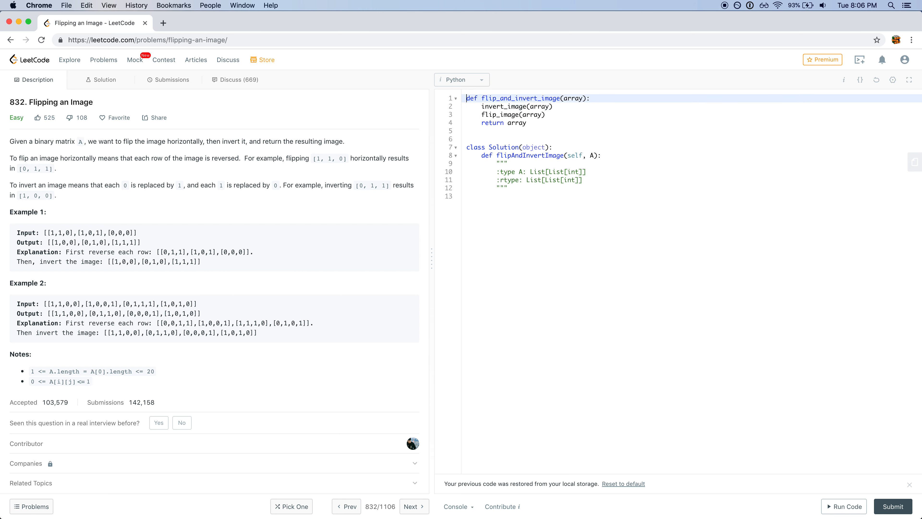
Step: Define invert_image(array) with nested for loops over row index r and column index c
text(def invert_image)
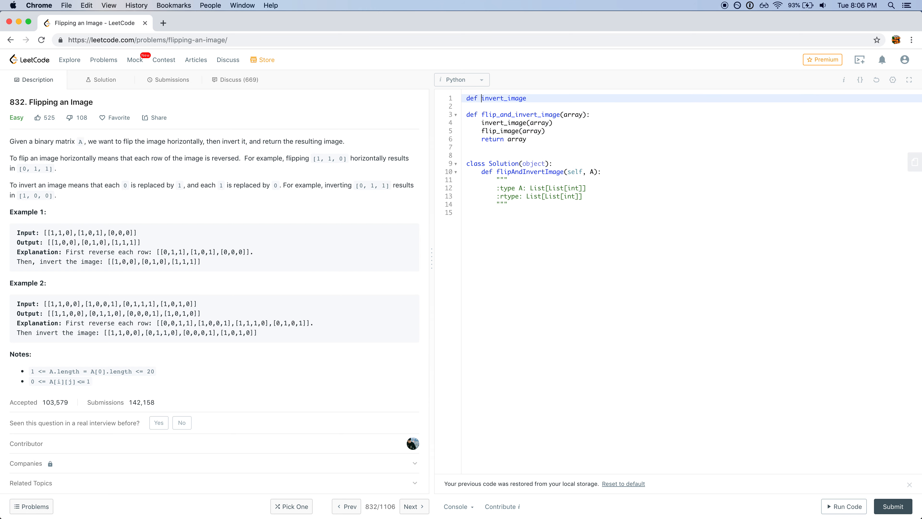
text((array):)
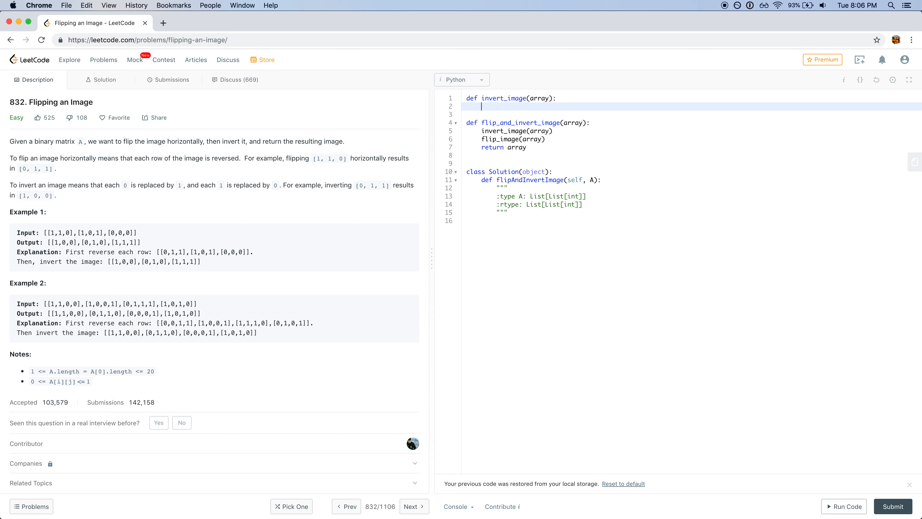
text(for)
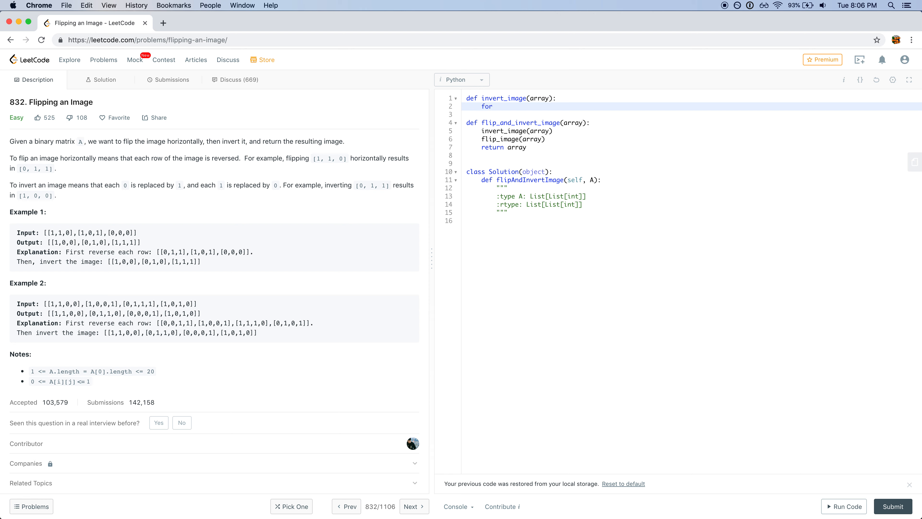
click(496, 107)
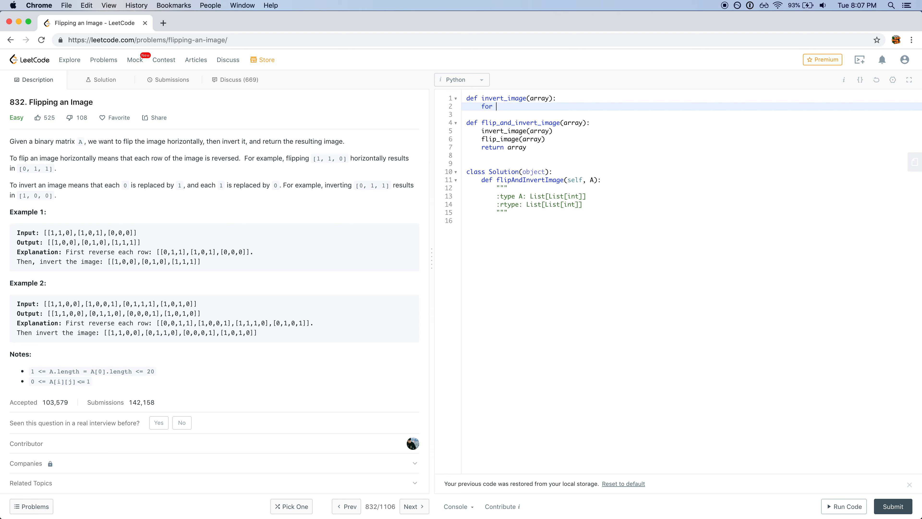
text(r in range(len(array)):)
text(for c in range(len(arra)
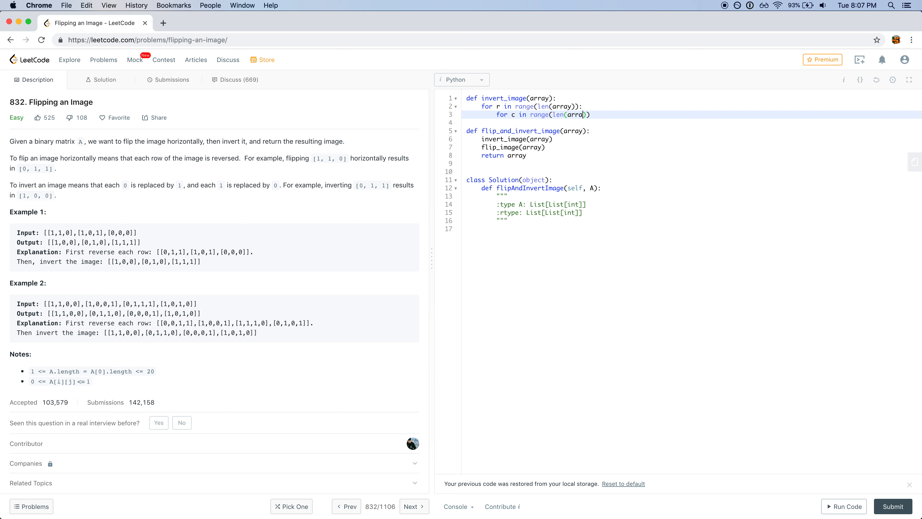
text([r])
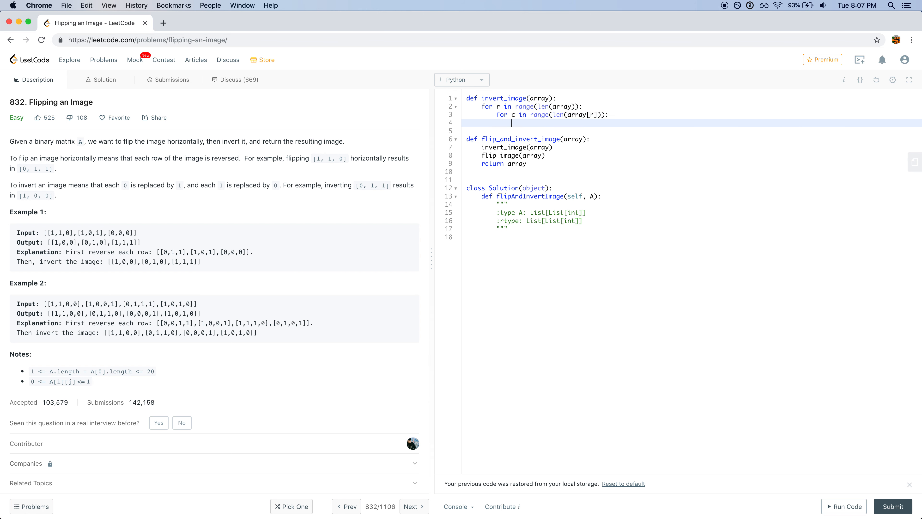
Step: Inside the inner loop, set array[r][c] = 1 - array[r][c]
text(array[])
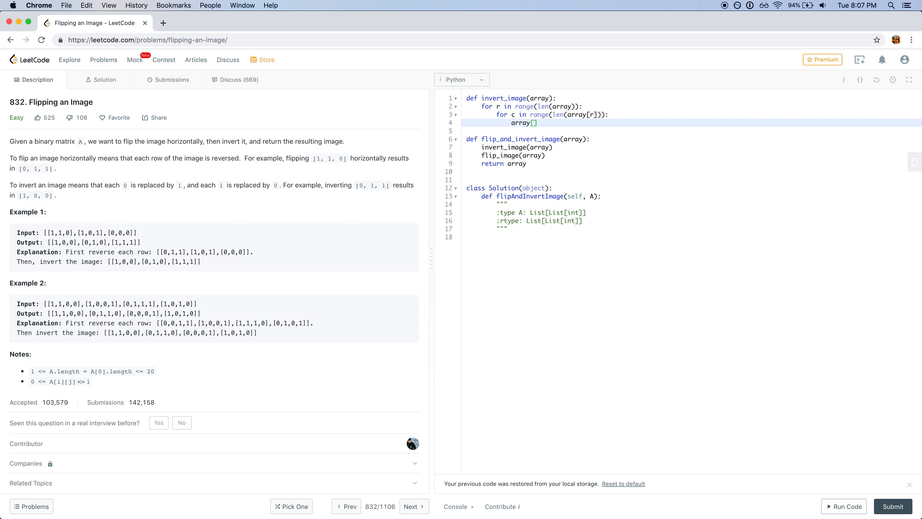
text([r][c])
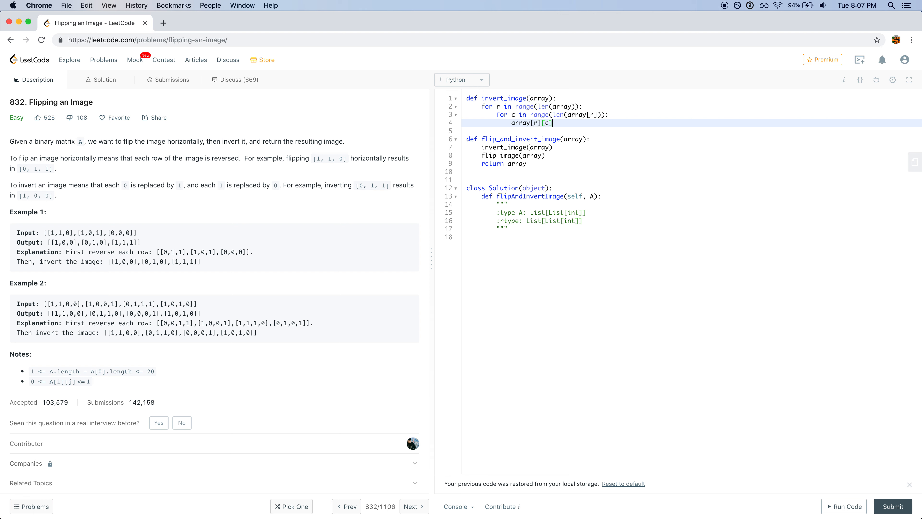
text(=)
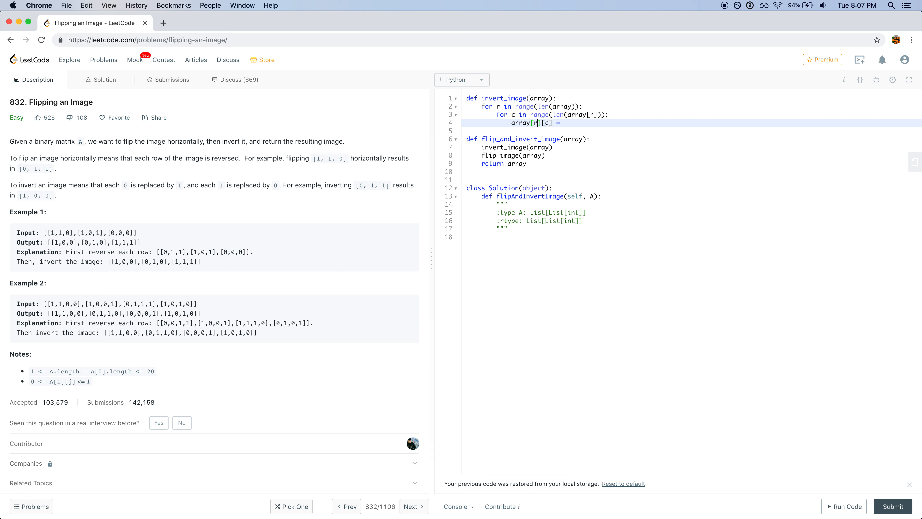
double_click(526, 122)
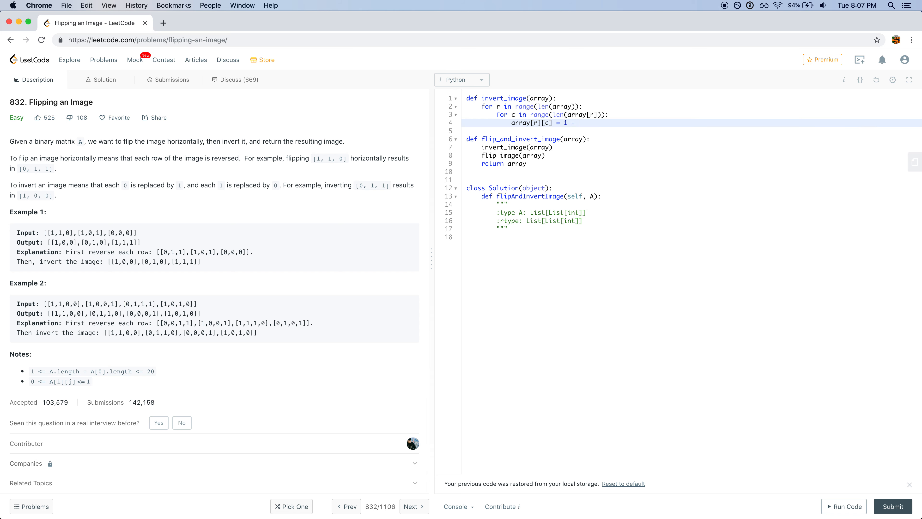
text(array[r][c])
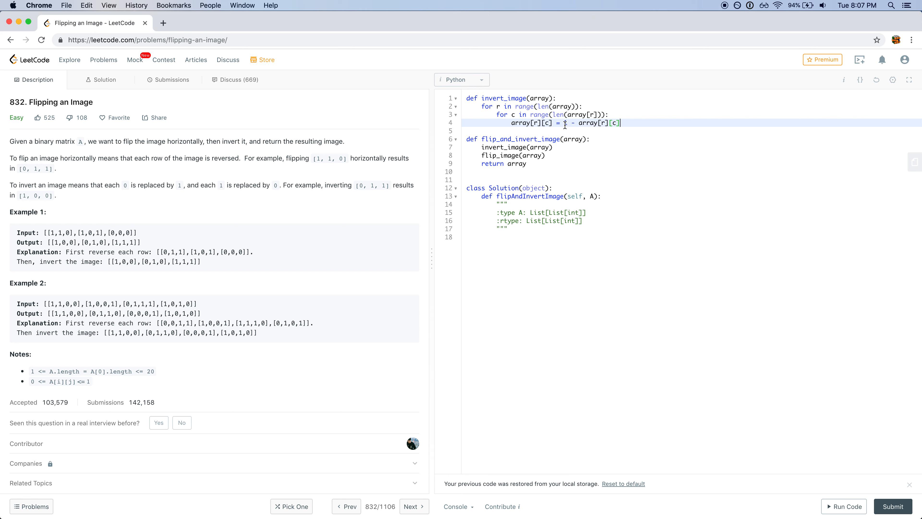
text(1)
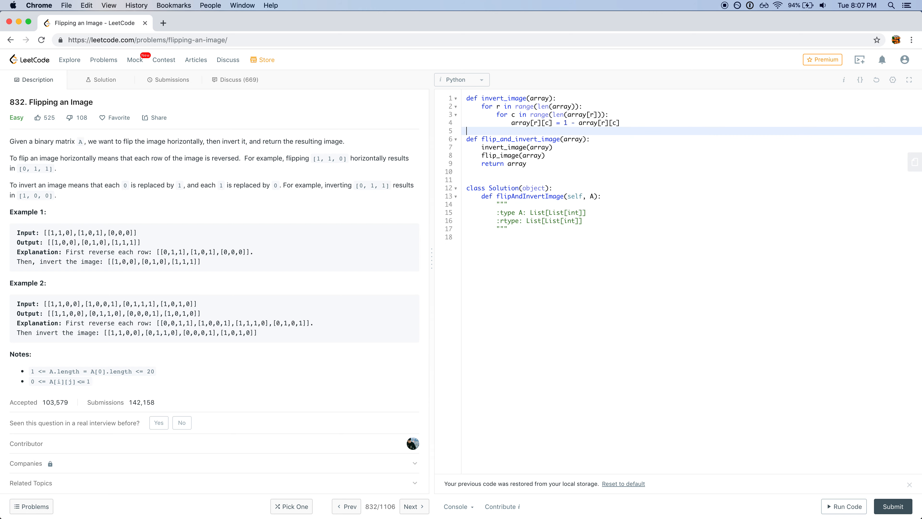
mouse_move(534, 136)
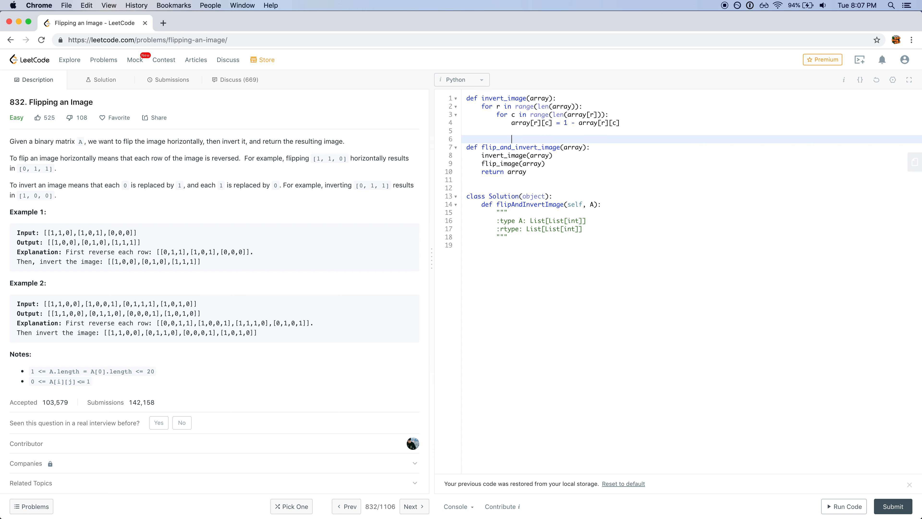
Step: Define flip_image(array) with the row loop, dropping the copied column loop line
text(def flip_image)
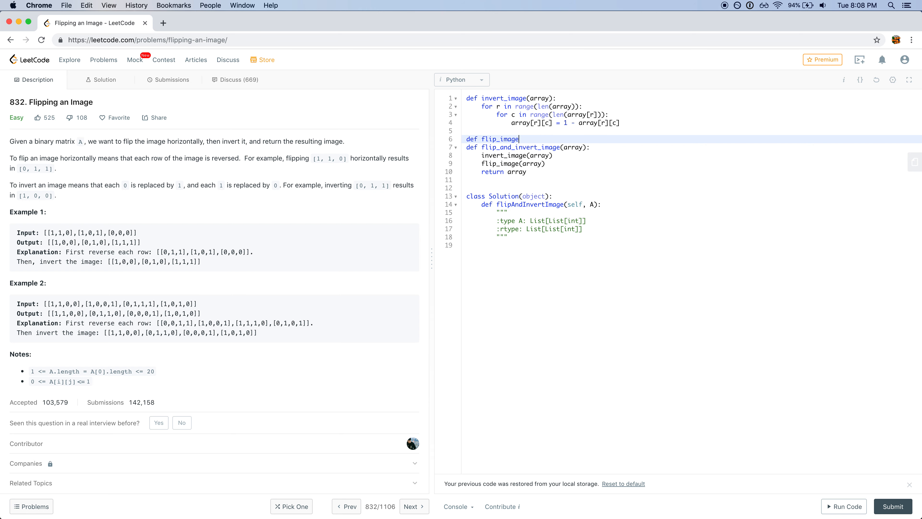
text((array))
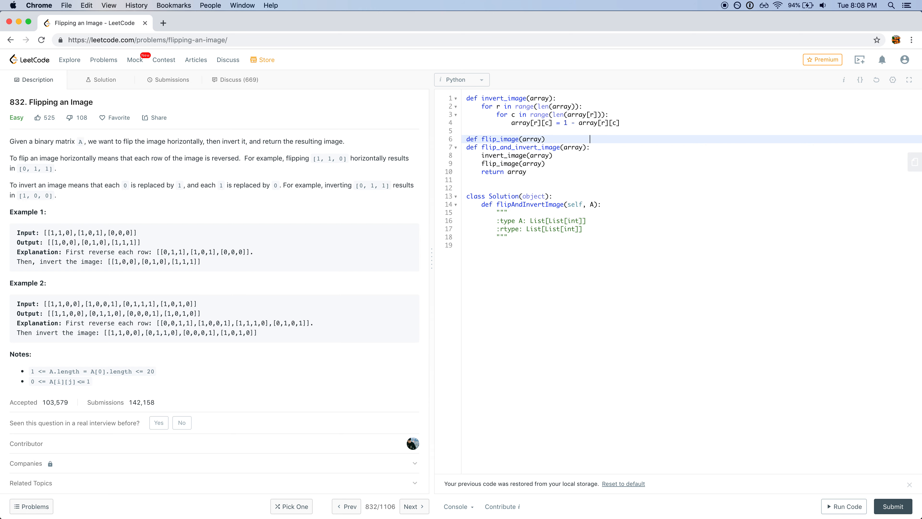
text(:L)
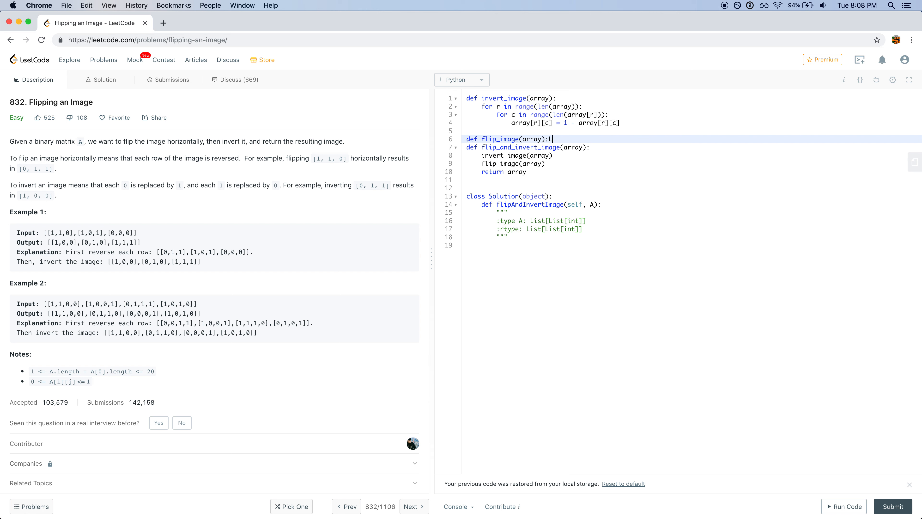
key(enter)
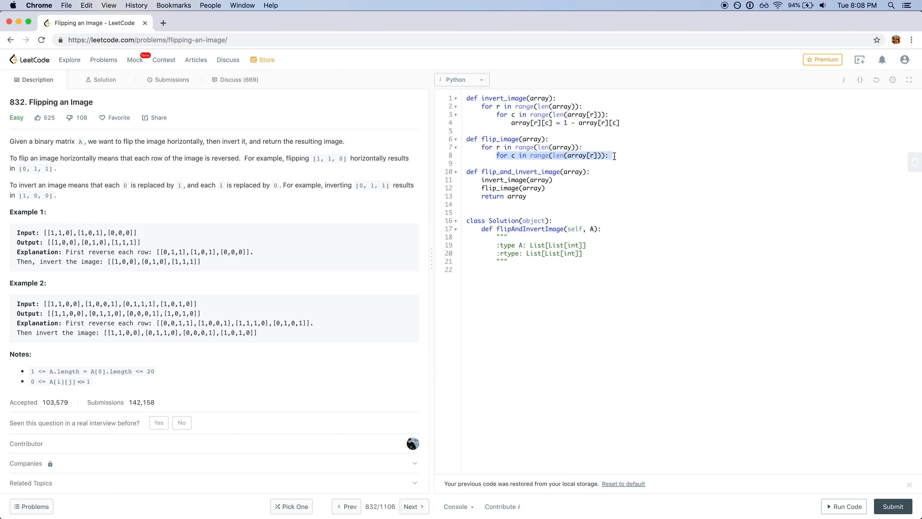
key(Backspace)
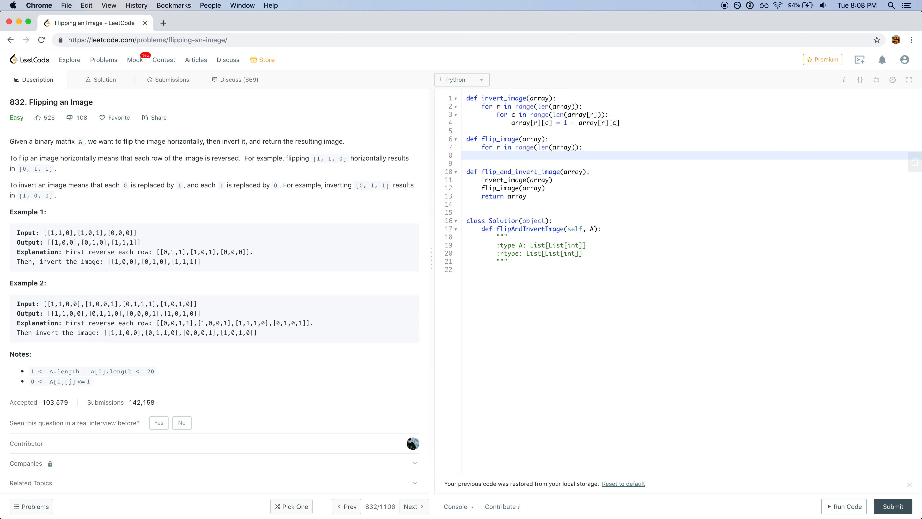
Step: Inside the row loop, set start_c = 0 and end_c = len(array[r]) - 1
click(495, 155)
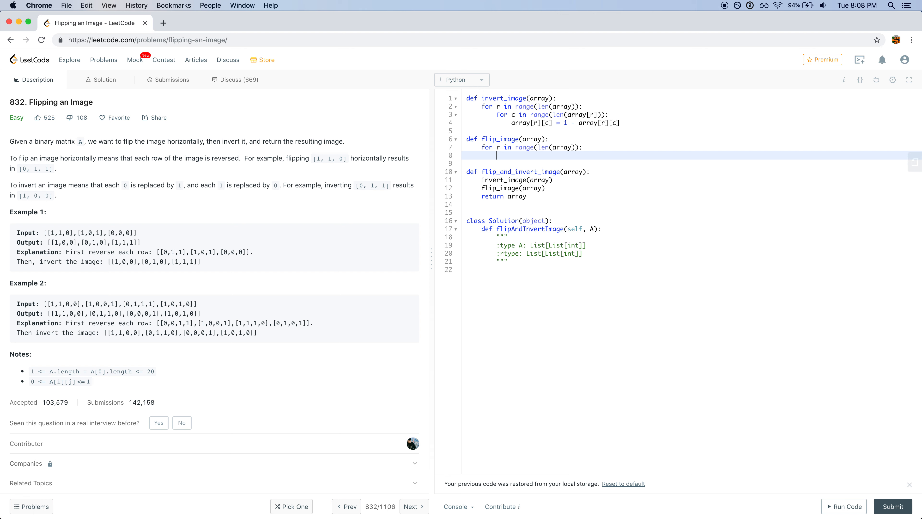
text(start_c = 0)
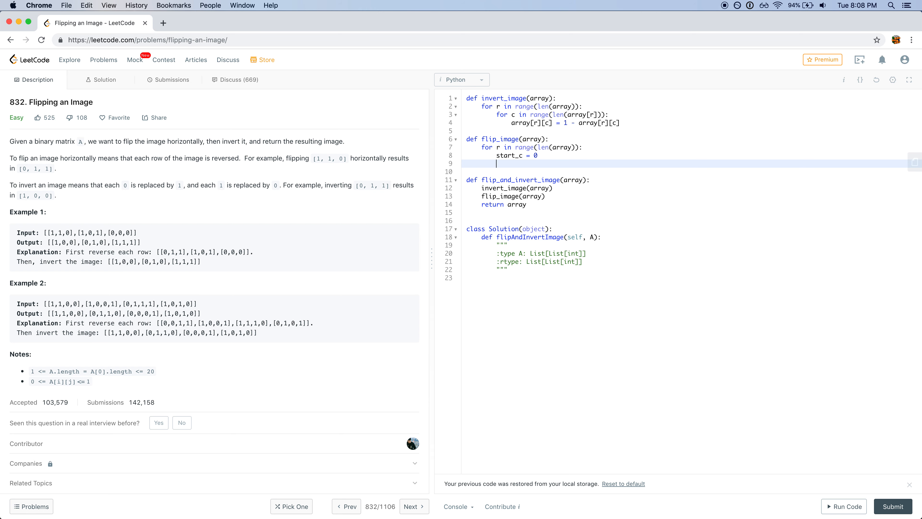
text(end_)
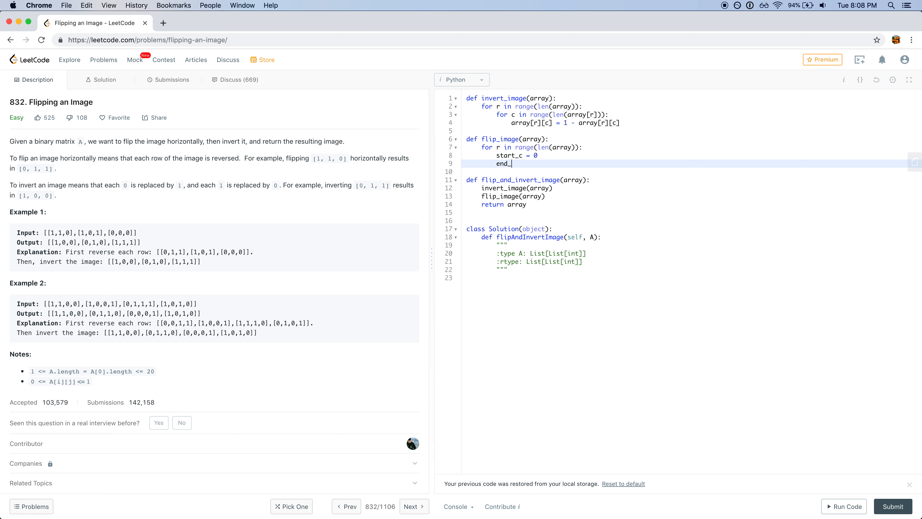
text(c = l)
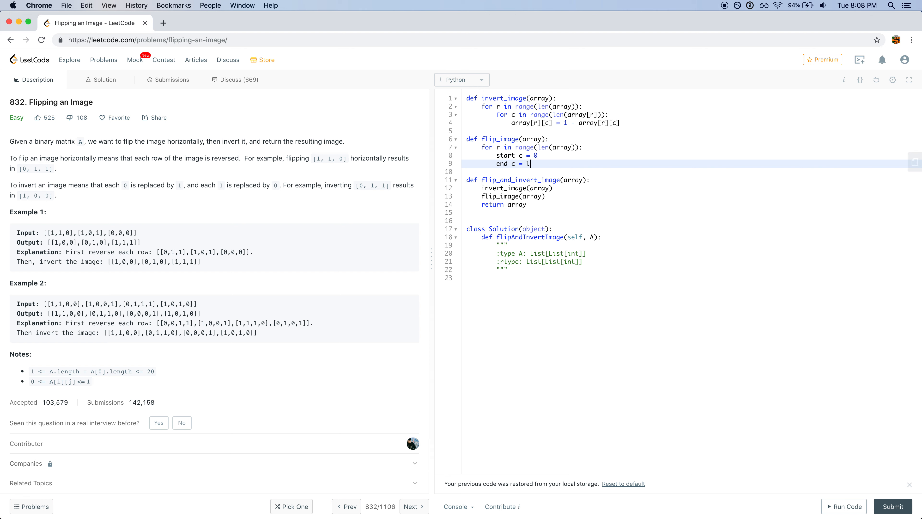
text(en()
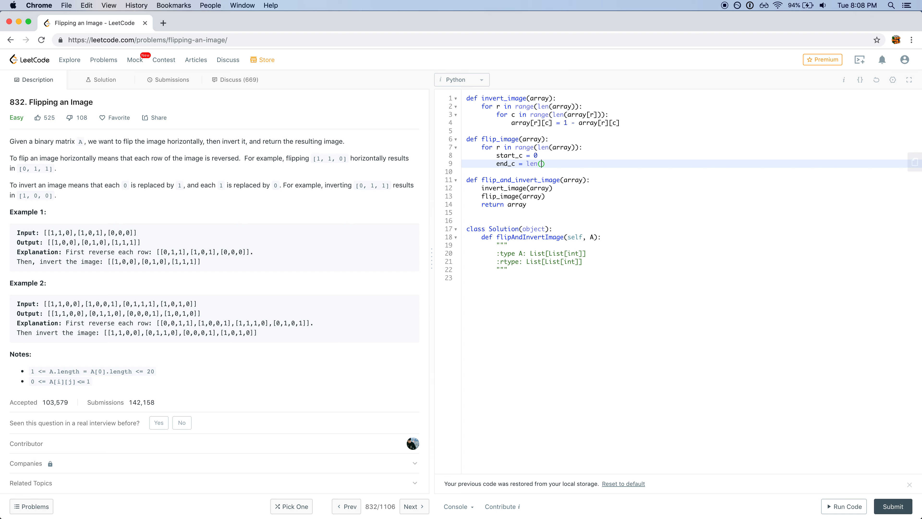
text(array)
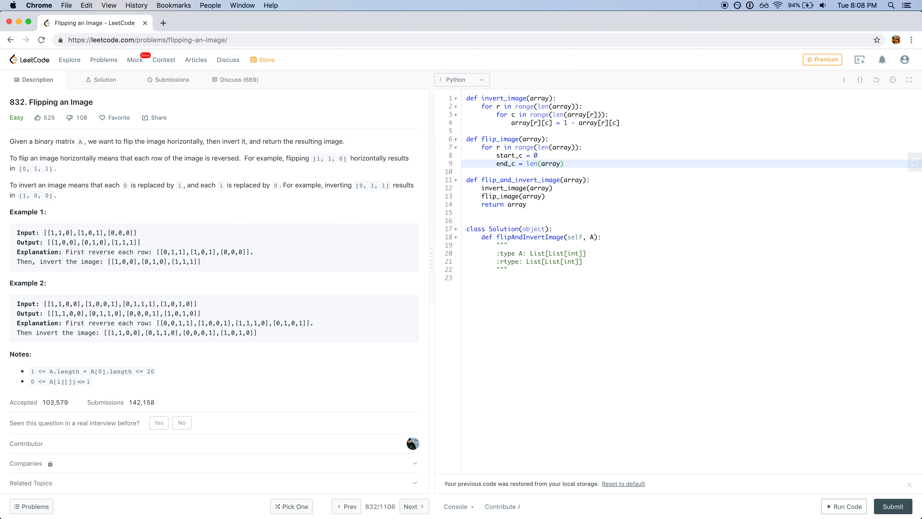
text([r])
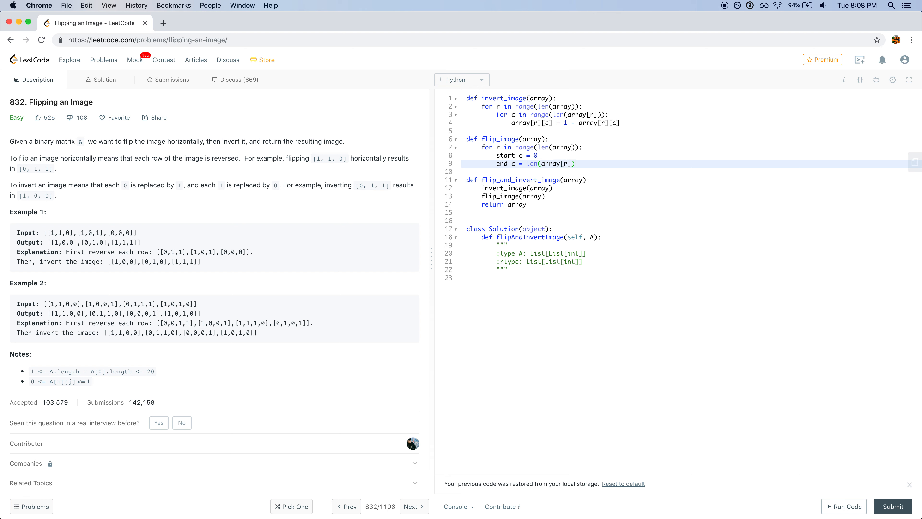
text(- 1)
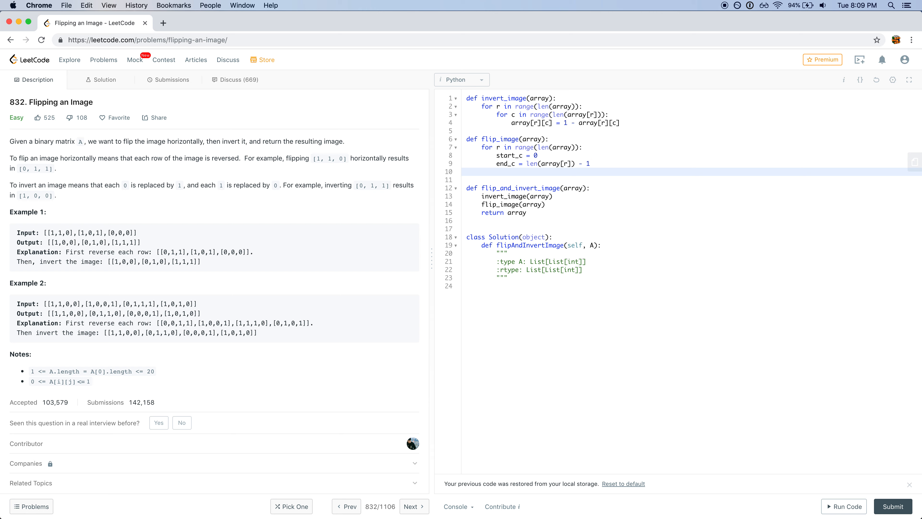
click(513, 172)
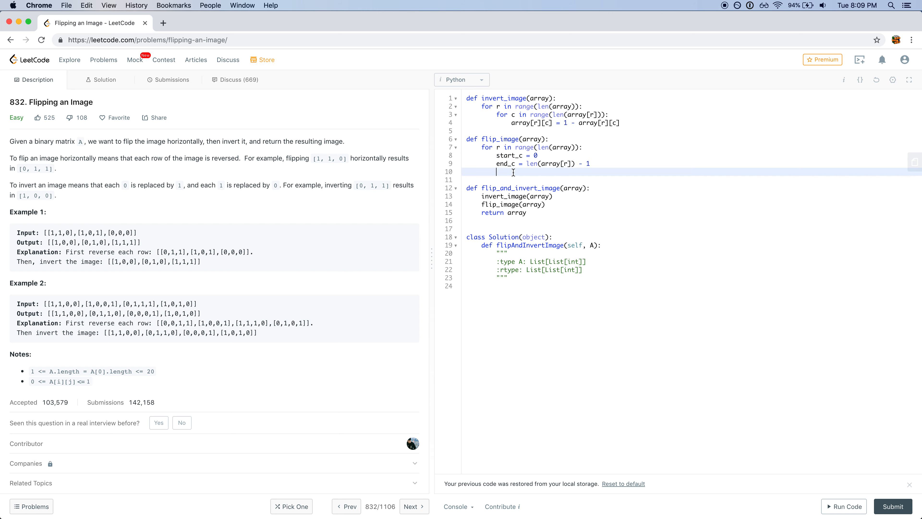
Step: Add row = array[r], use len(row) - 1 for end_c, and start while start_c < end_c with row[start_c]
text(while start_c < end_c:)
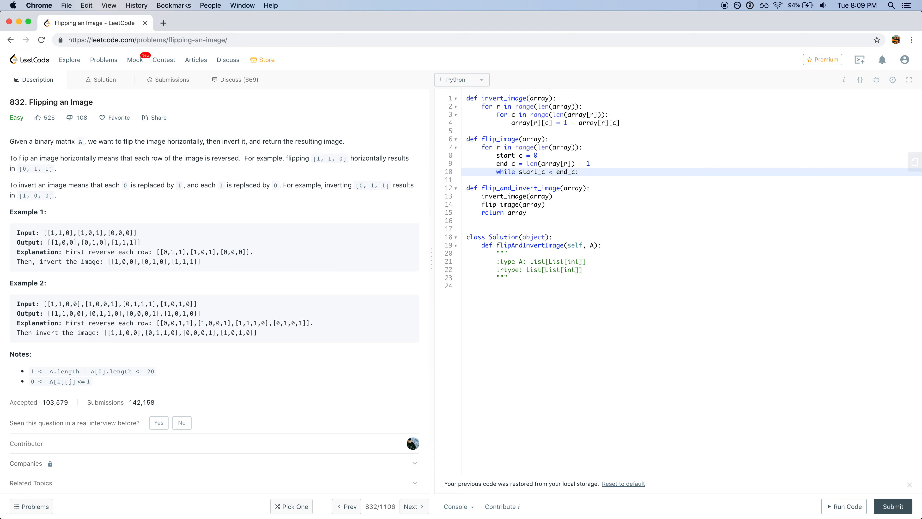
key(enter)
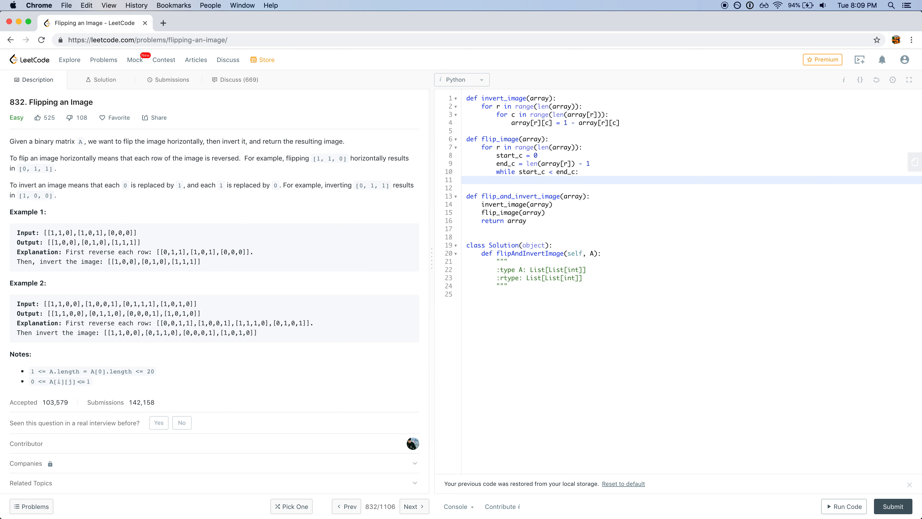
click(562, 163)
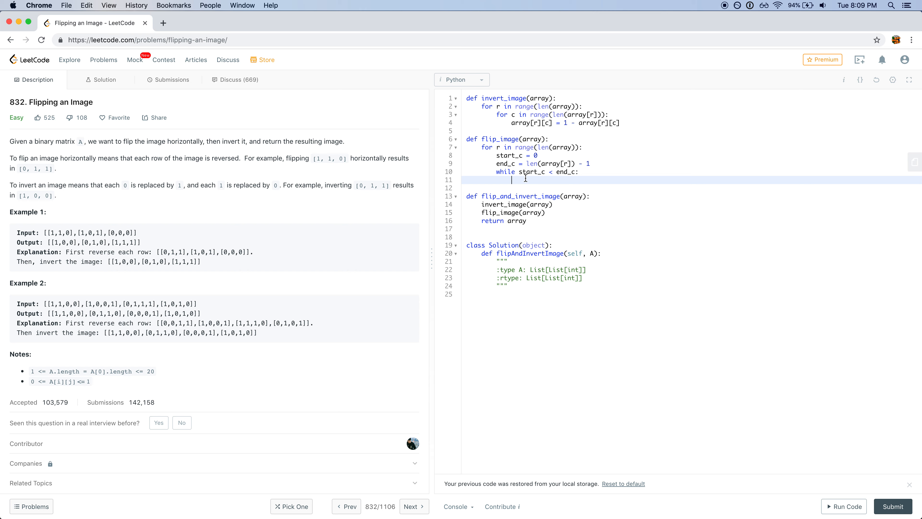
text(array[r])
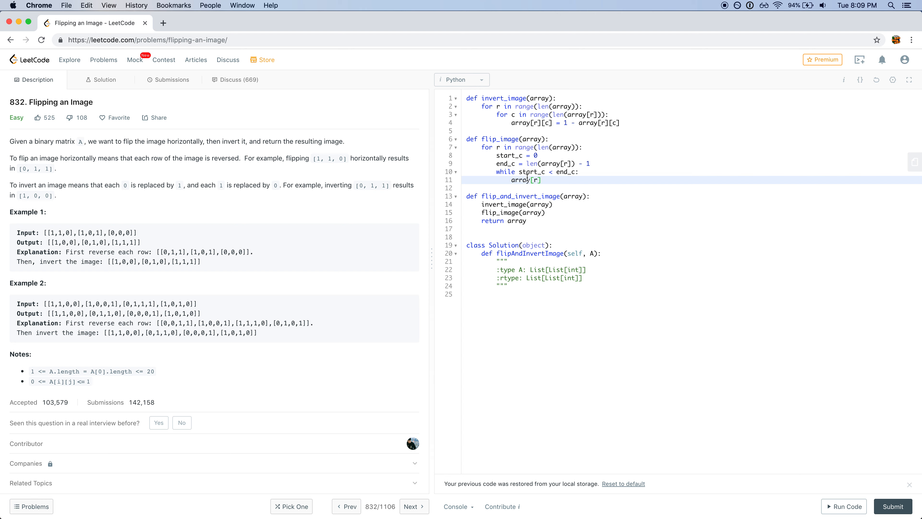
double_click(526, 179)
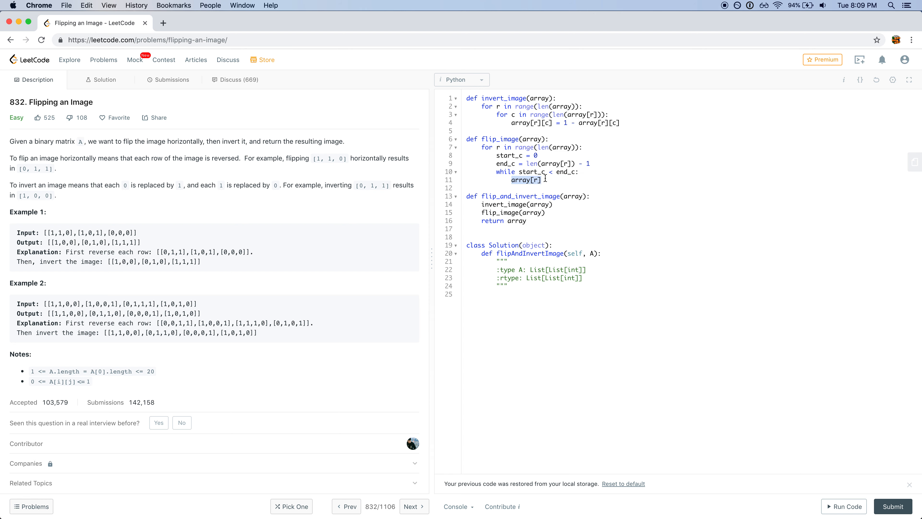
mouse_move(552, 174)
text(row = array[r])
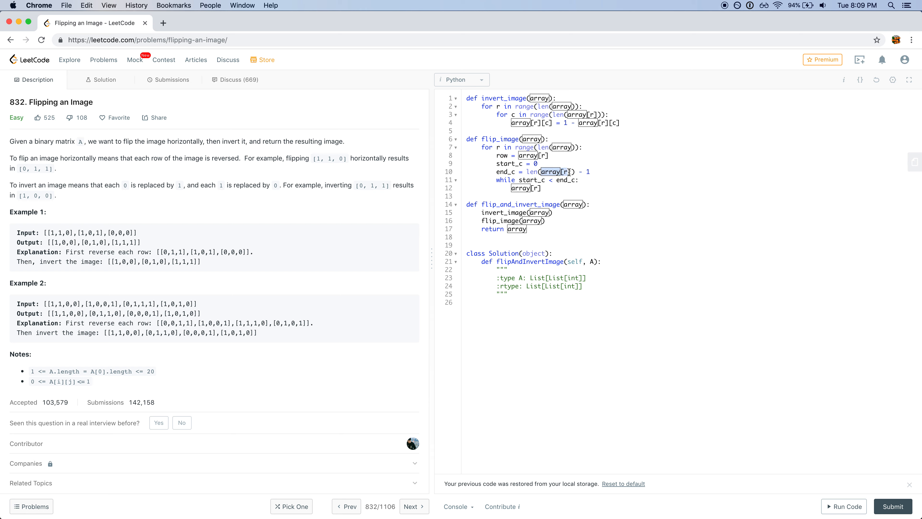
click(568, 172)
text(row[)
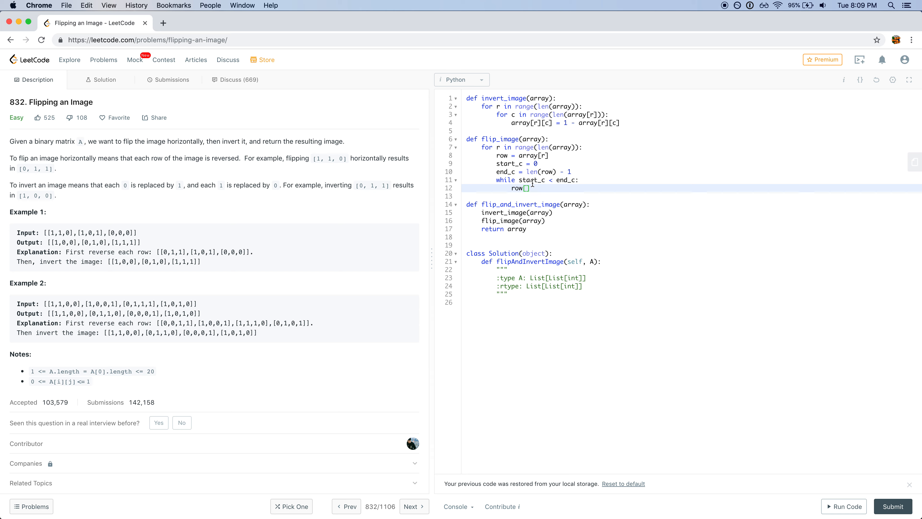
text(start_c])
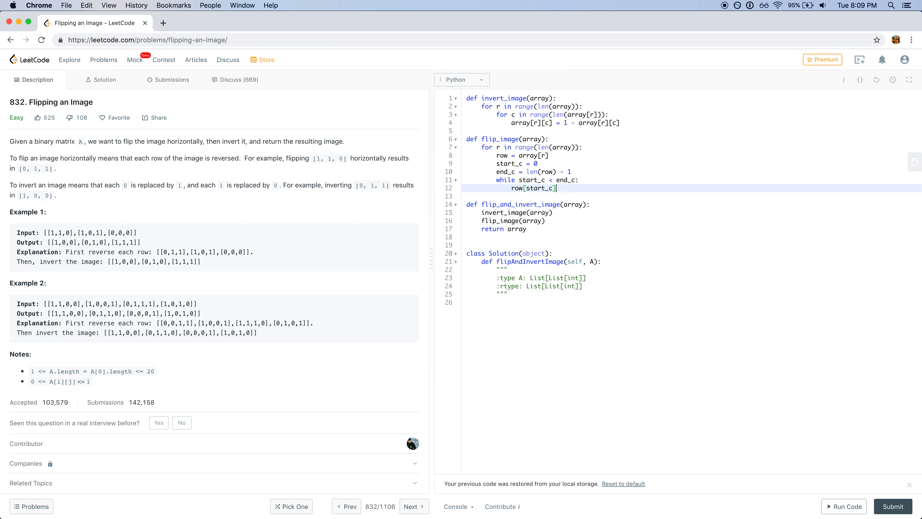
Step: Complete the swap row[start_c], row[end_c] = row[end_c], row[start_c]
double_click(532, 188)
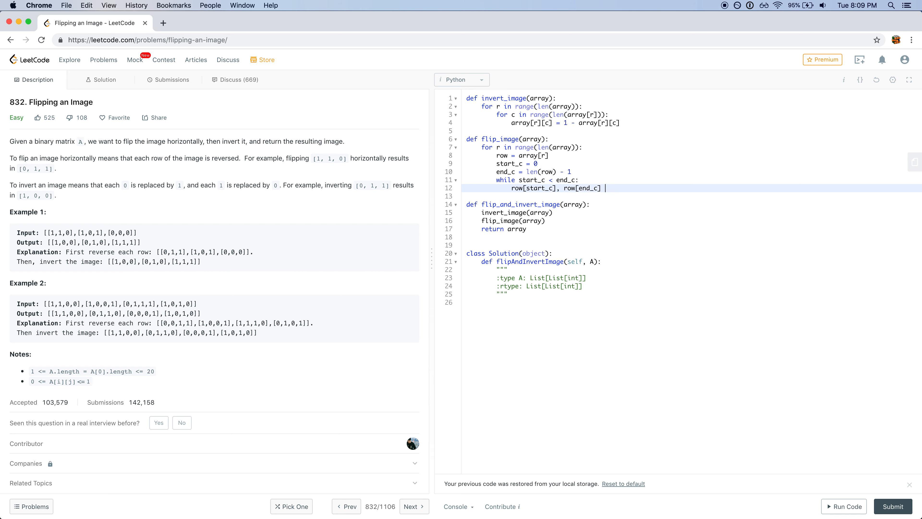
text(=)
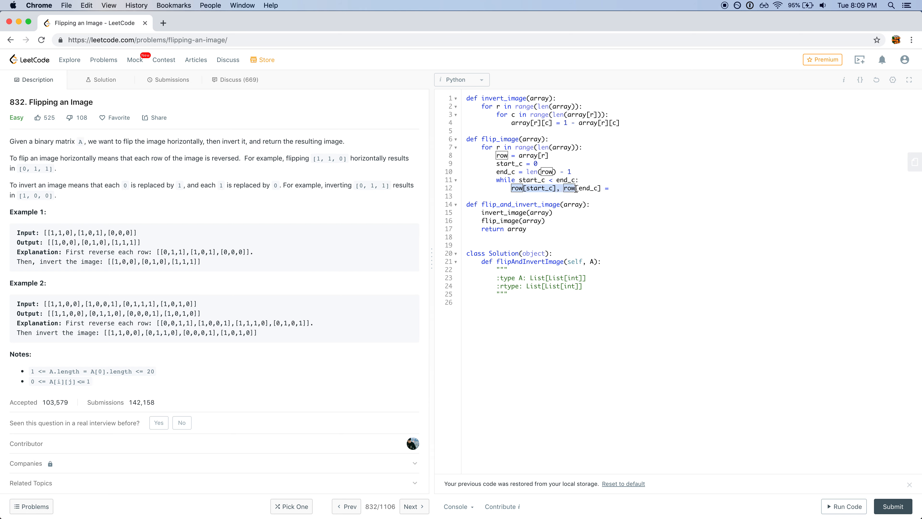
click(613, 188)
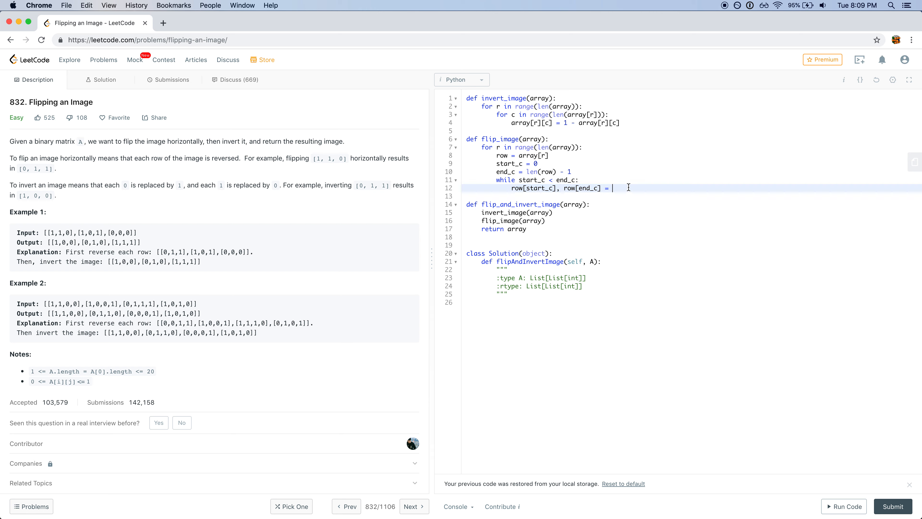
text(row[start_c], row[end_c])
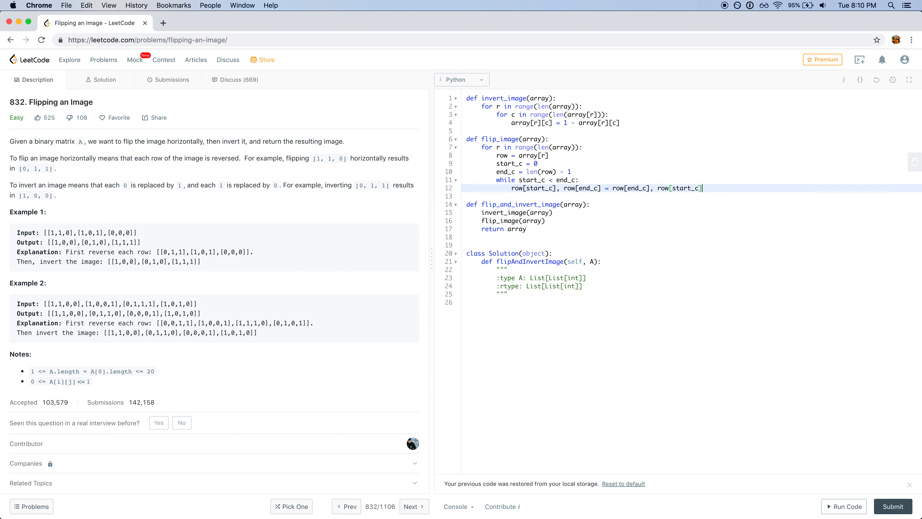
Step: Remove the return array line from flip_and_invert_image
double_click(519, 204)
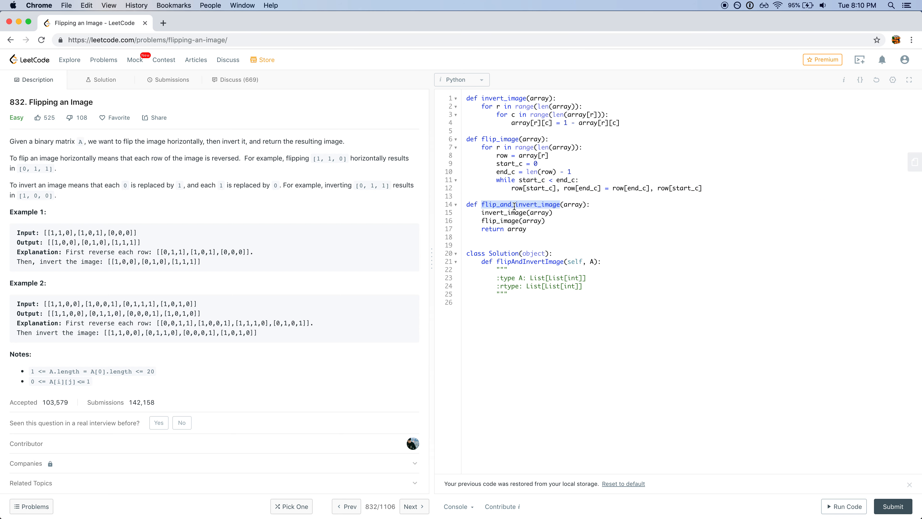
double_click(492, 228)
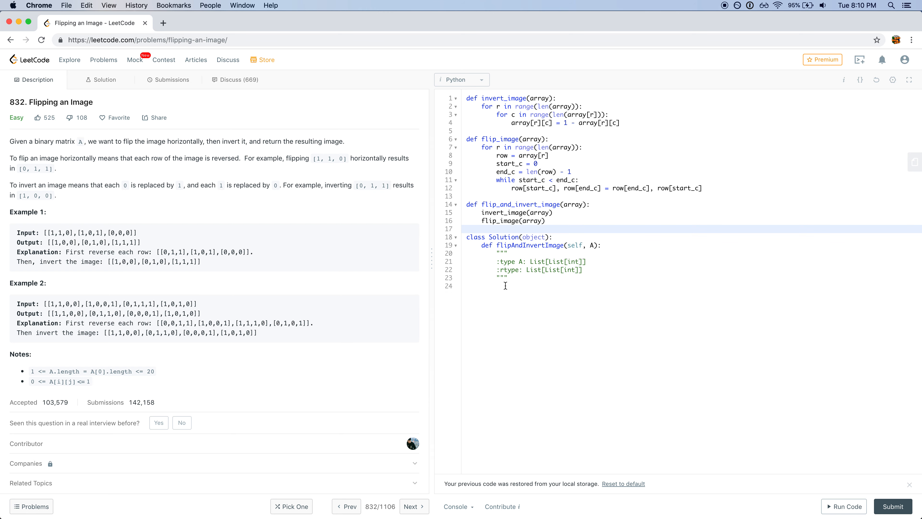
Step: Fill flipAndInvertImage with flip_and_invert_image(A) followed by return A
double_click(530, 244)
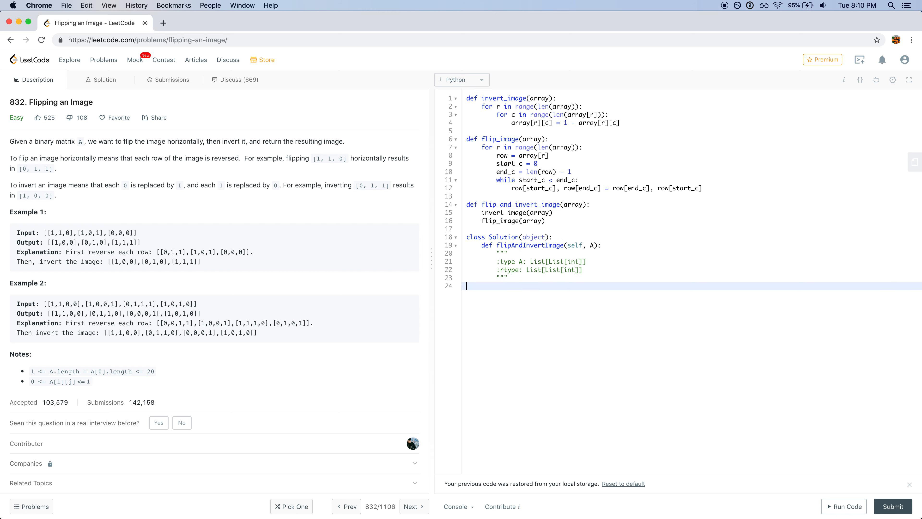
text(flip_and_invert_image())
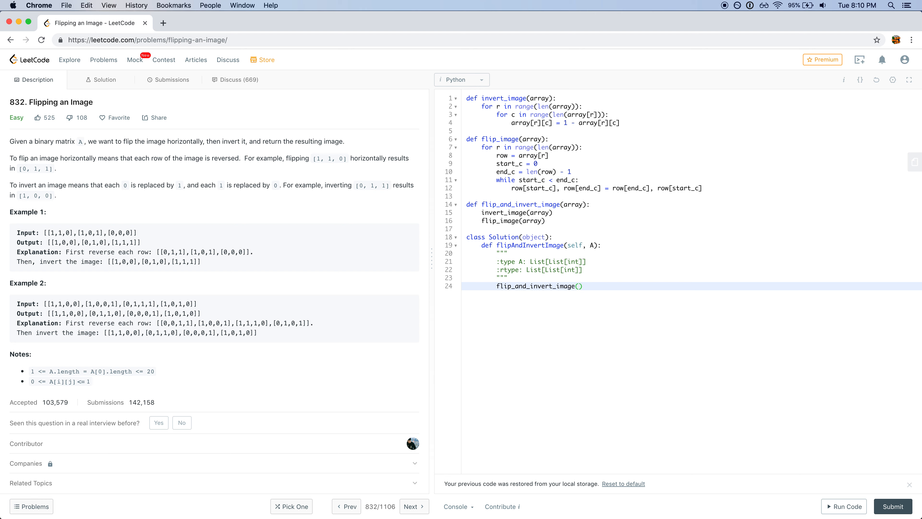
text(A))
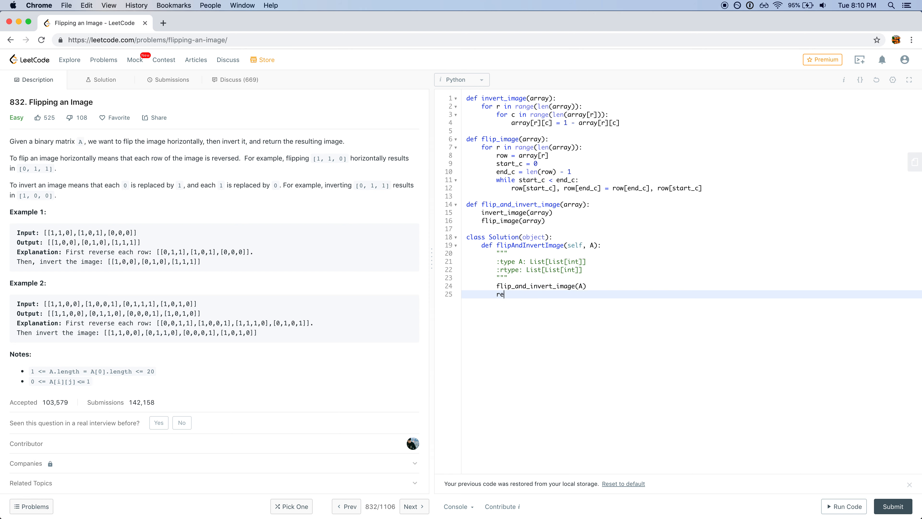
text(turn A)
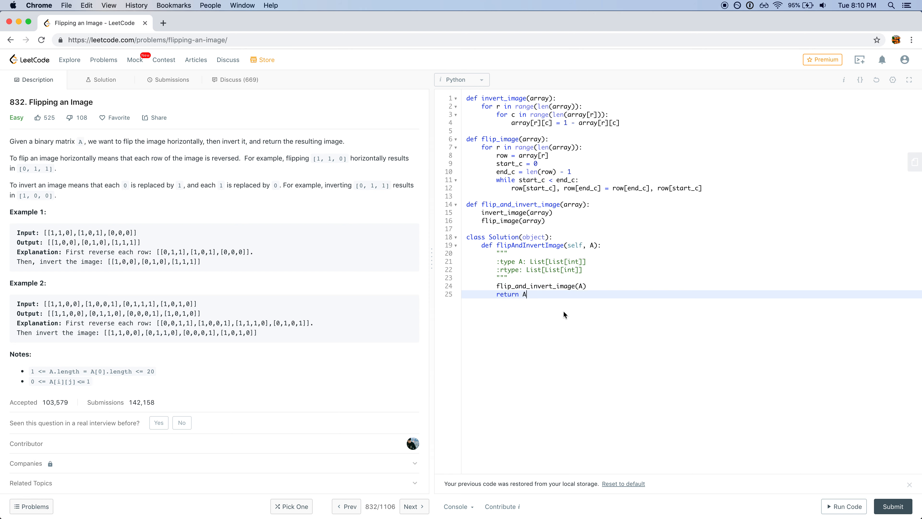
Step: Run the solution and get a Time Limit Exceeded result
click(844, 506)
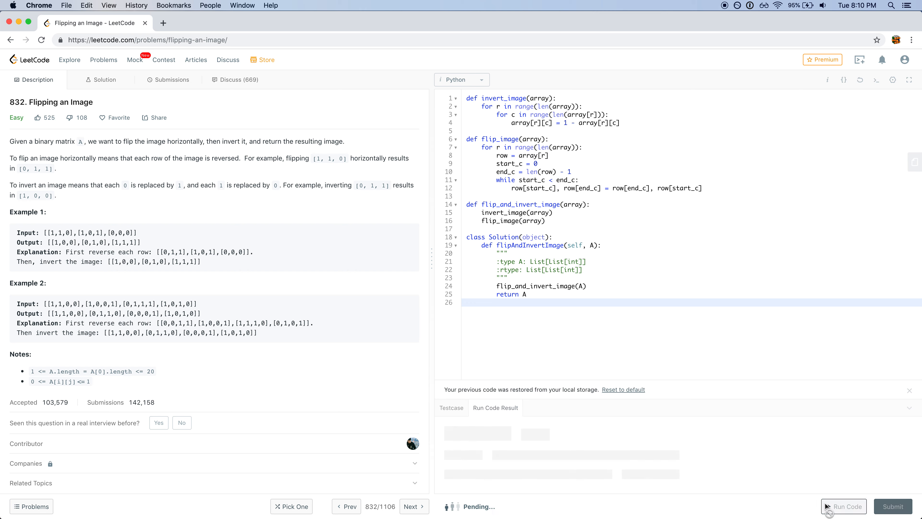
click(843, 505)
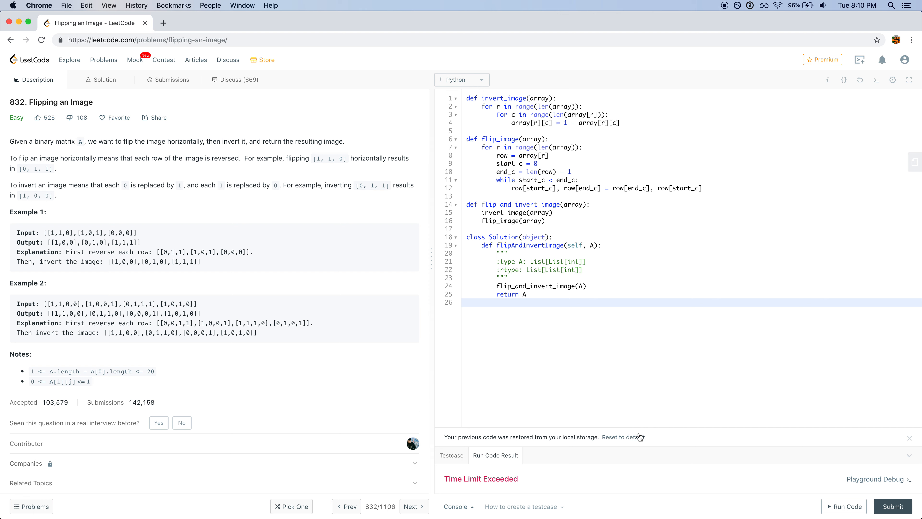
mouse_move(535, 433)
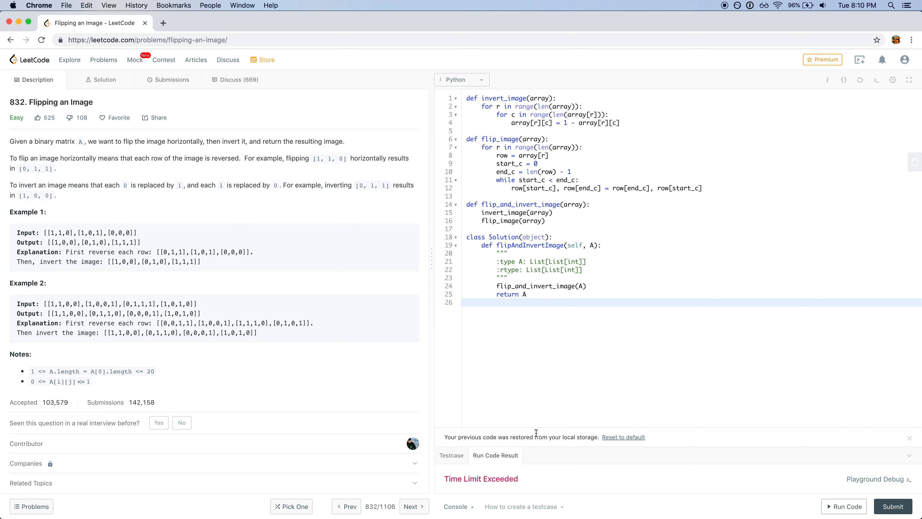
mouse_move(593, 466)
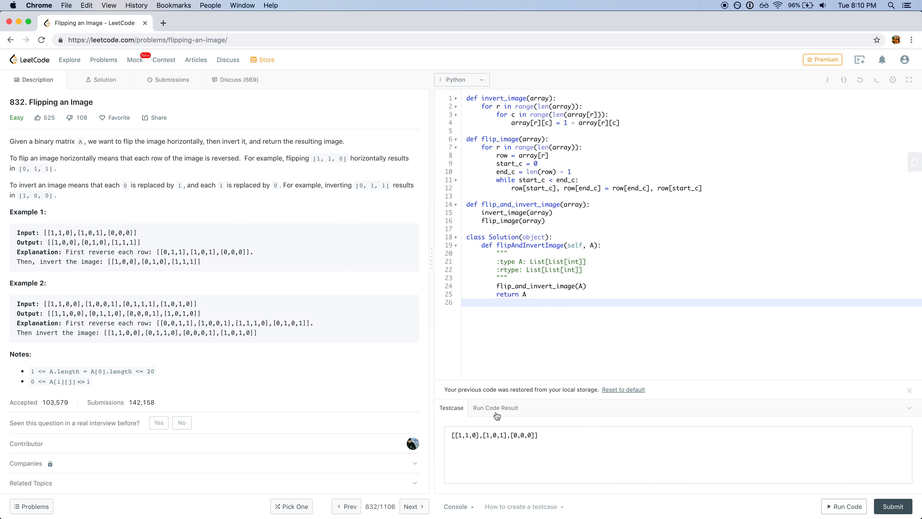
mouse_move(626, 286)
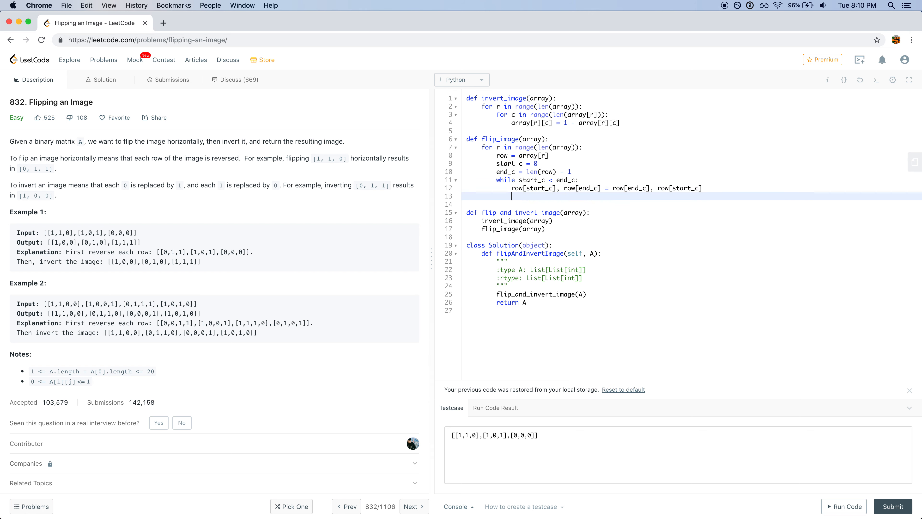
Step: Add start_c += 1 and end_c -= 1 in the while loop and run the solution again
text(start_c +=)
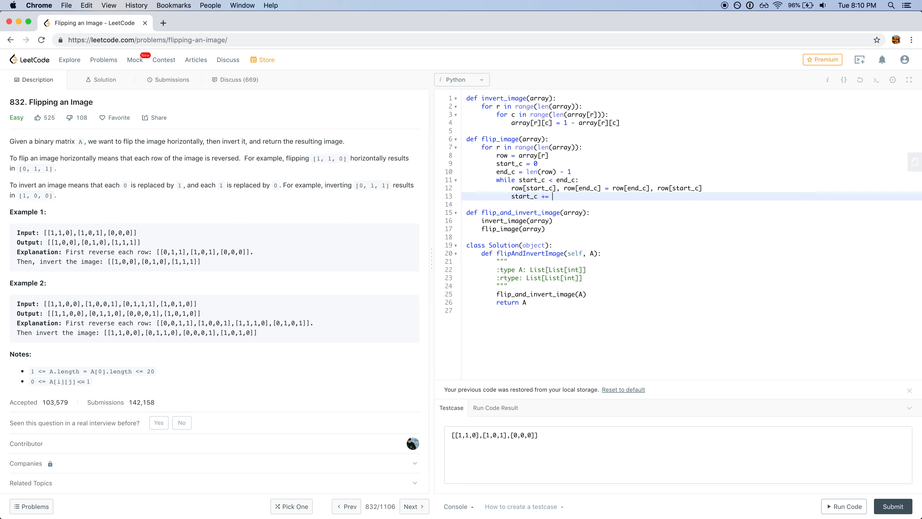
text(1)
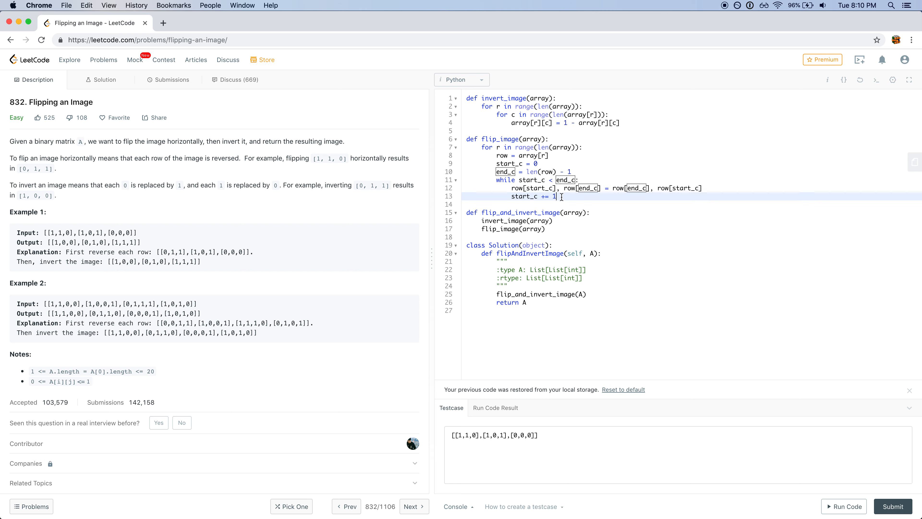
text(end_c -= 1)
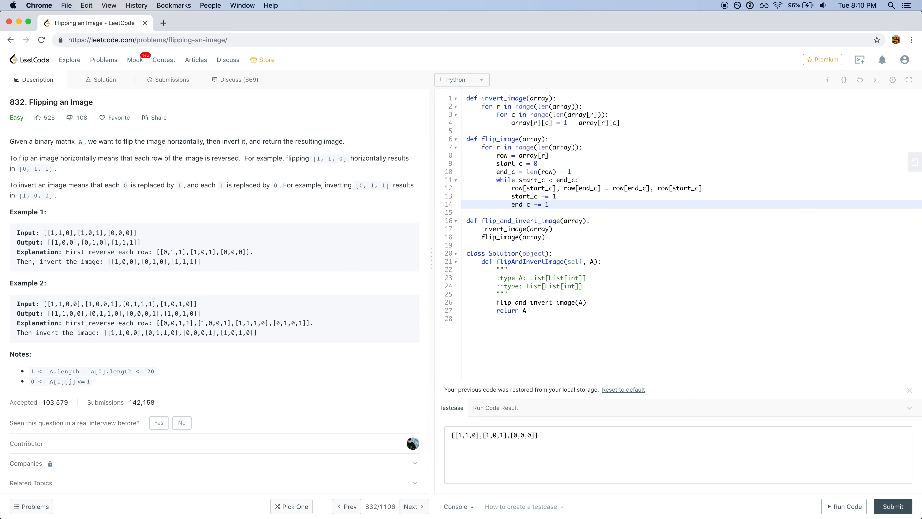
click(843, 505)
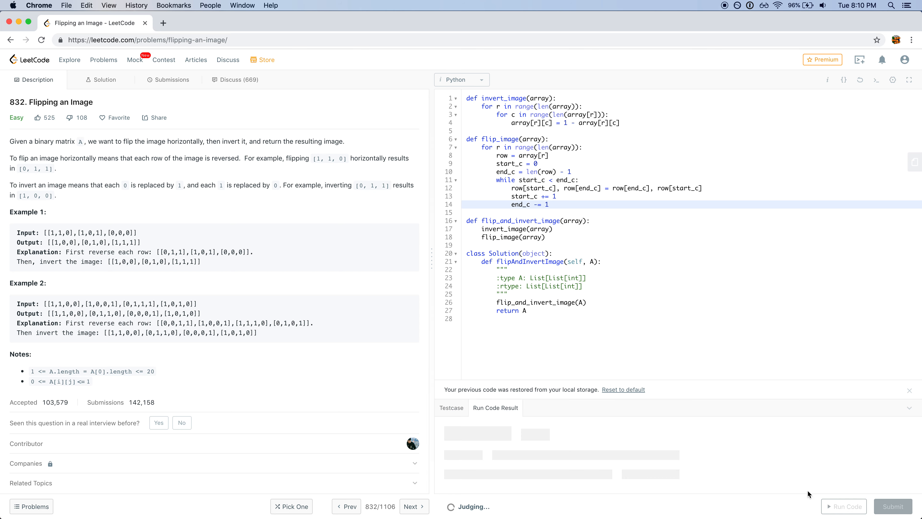